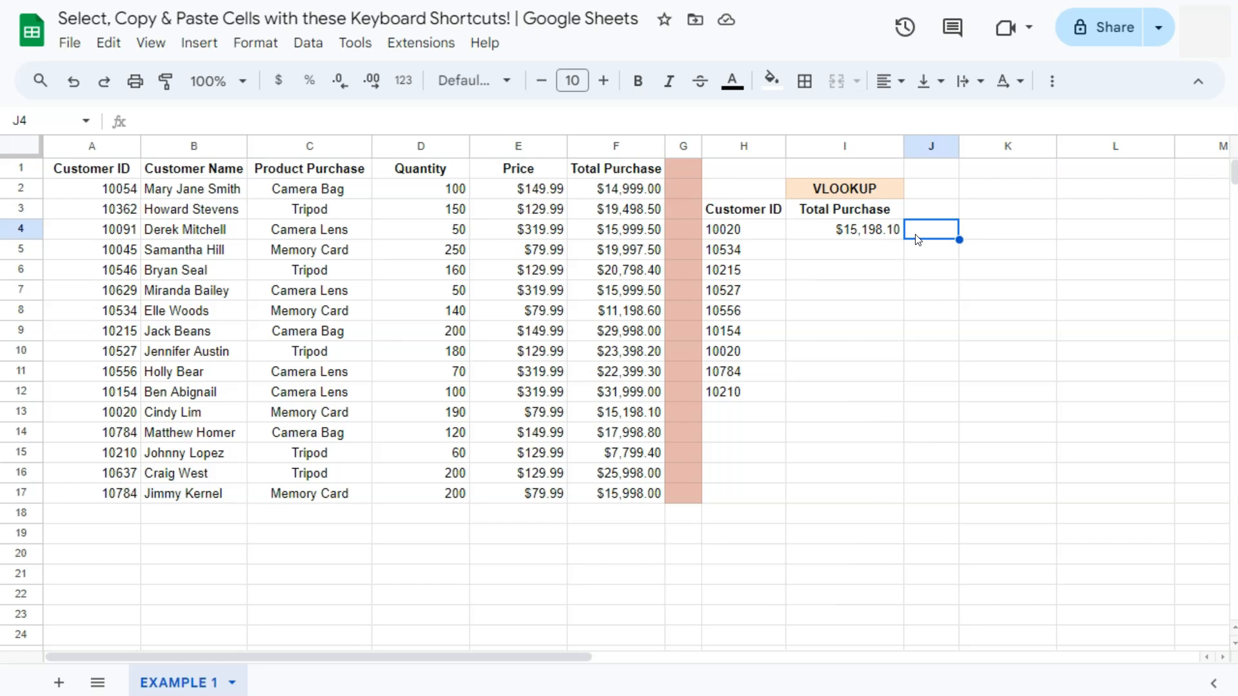
mouse_move(1081, 206)
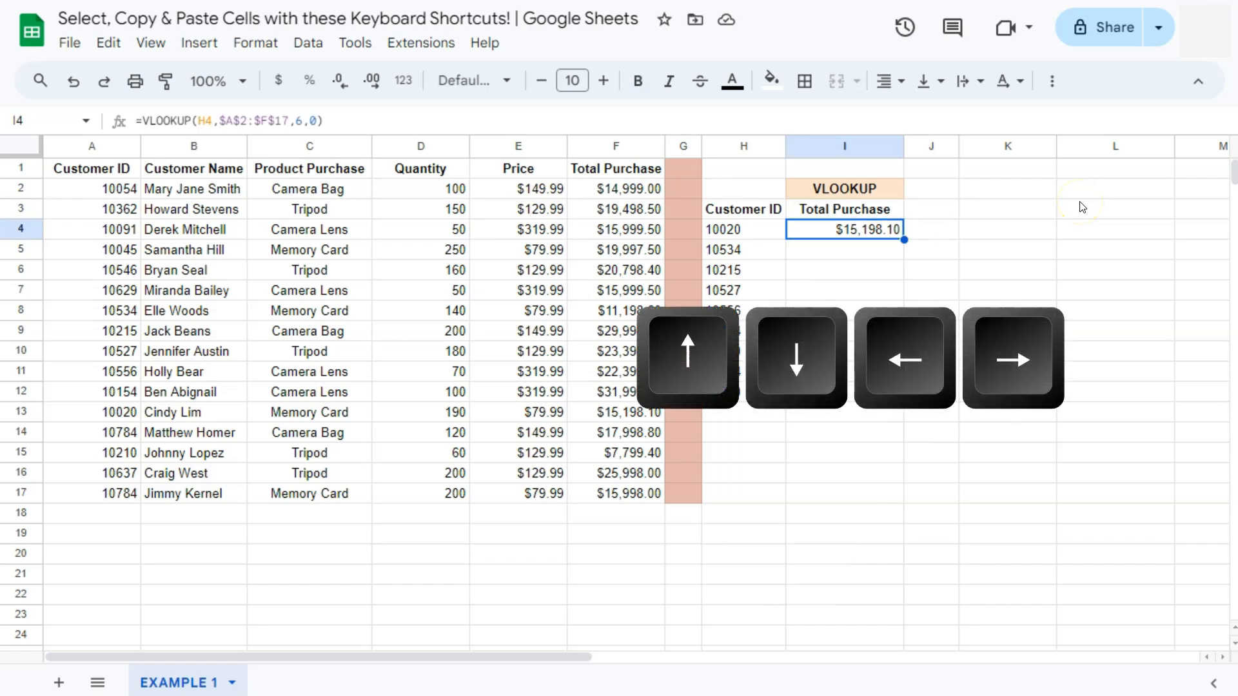
Extend the selection from I4 down column I, then return to the single VLOOKUP cell.
key("Up")
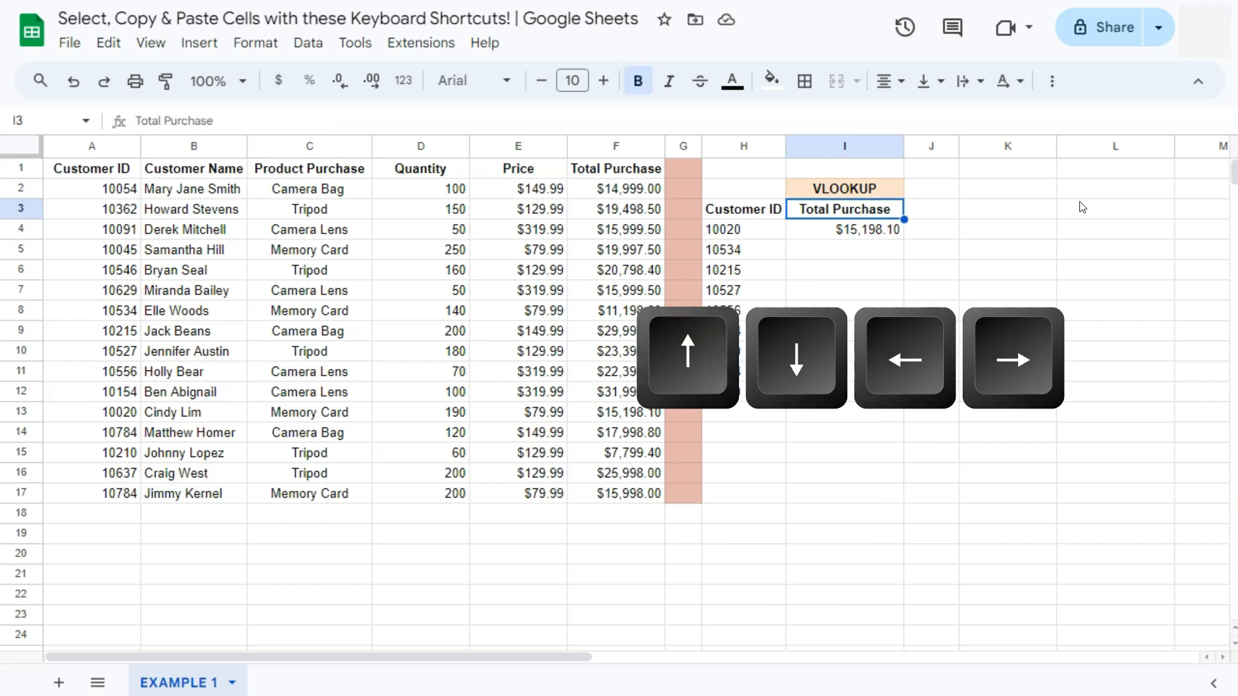
key("Down")
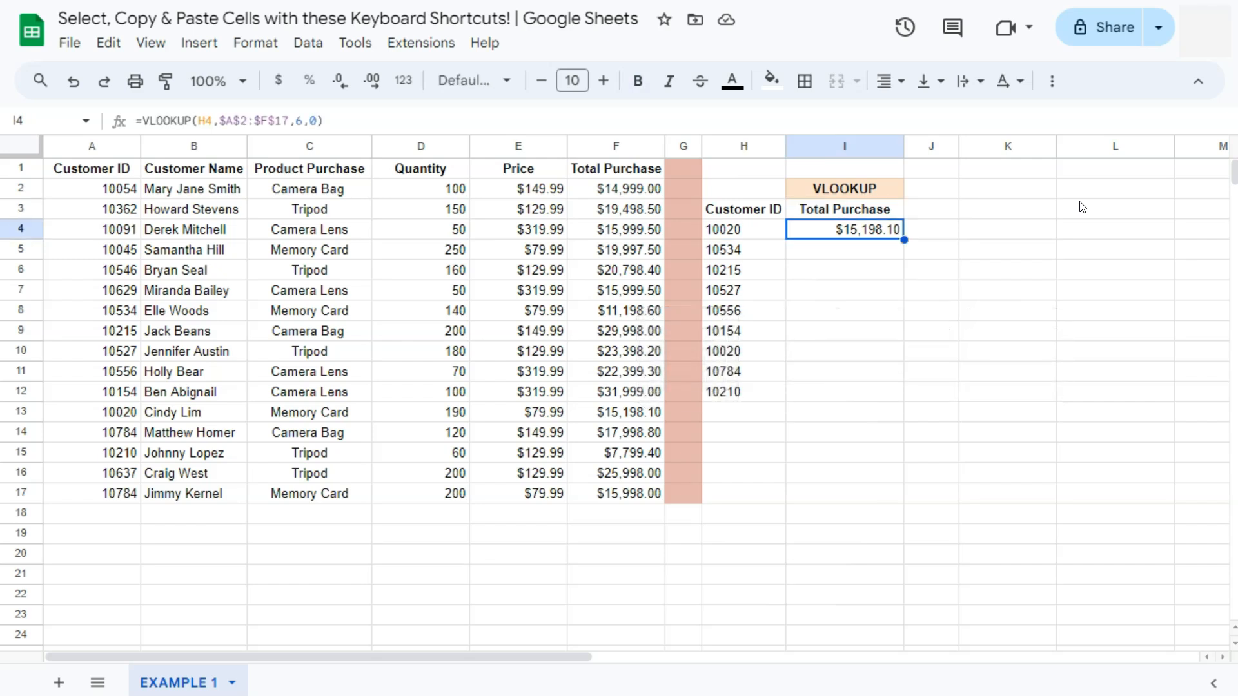
key("Shift+Down")
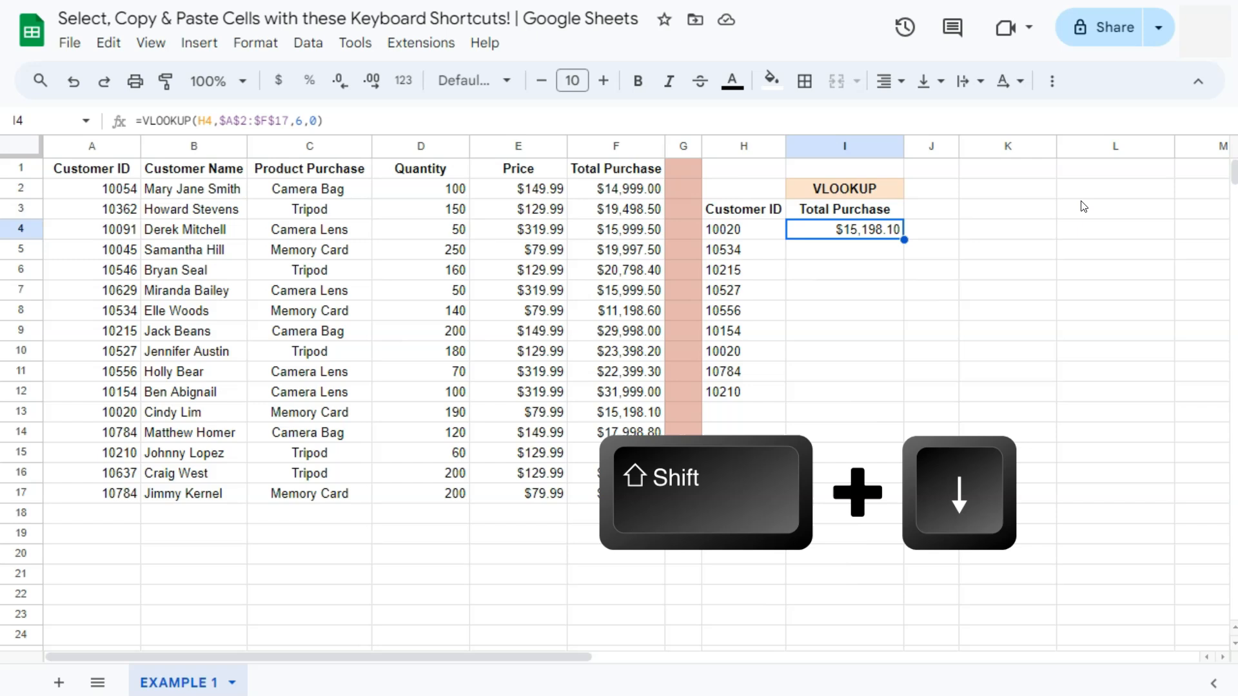
key("shift+down")
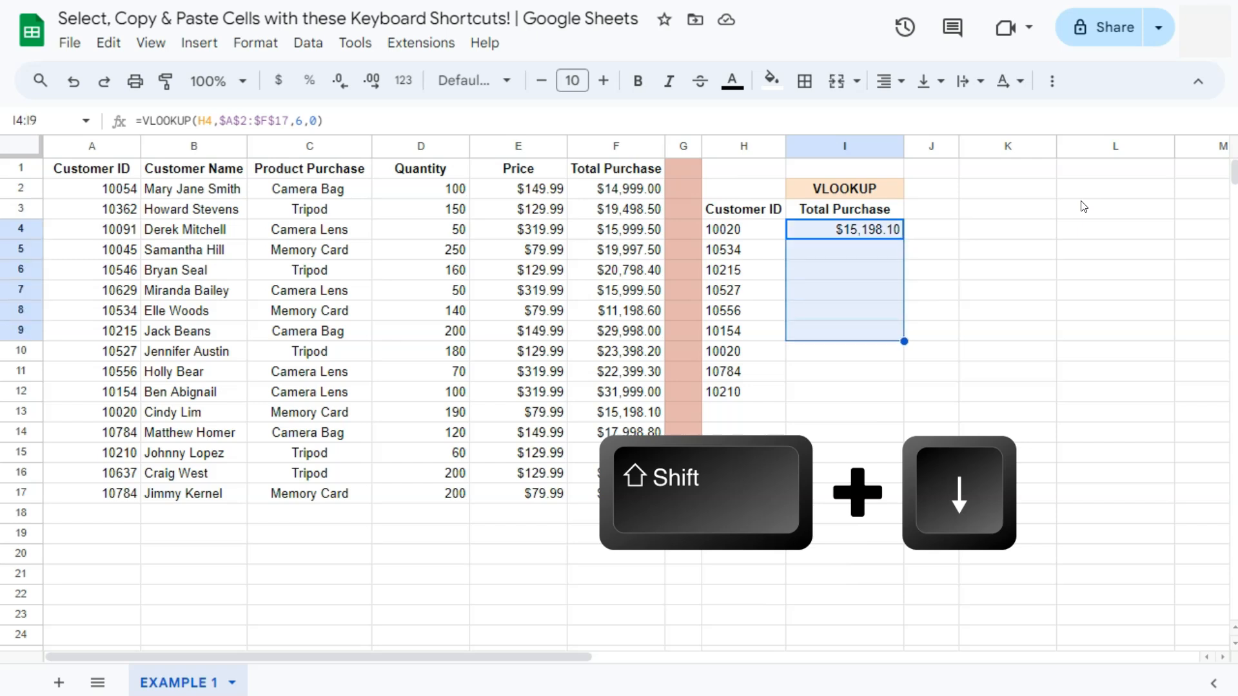
key("shift+down")
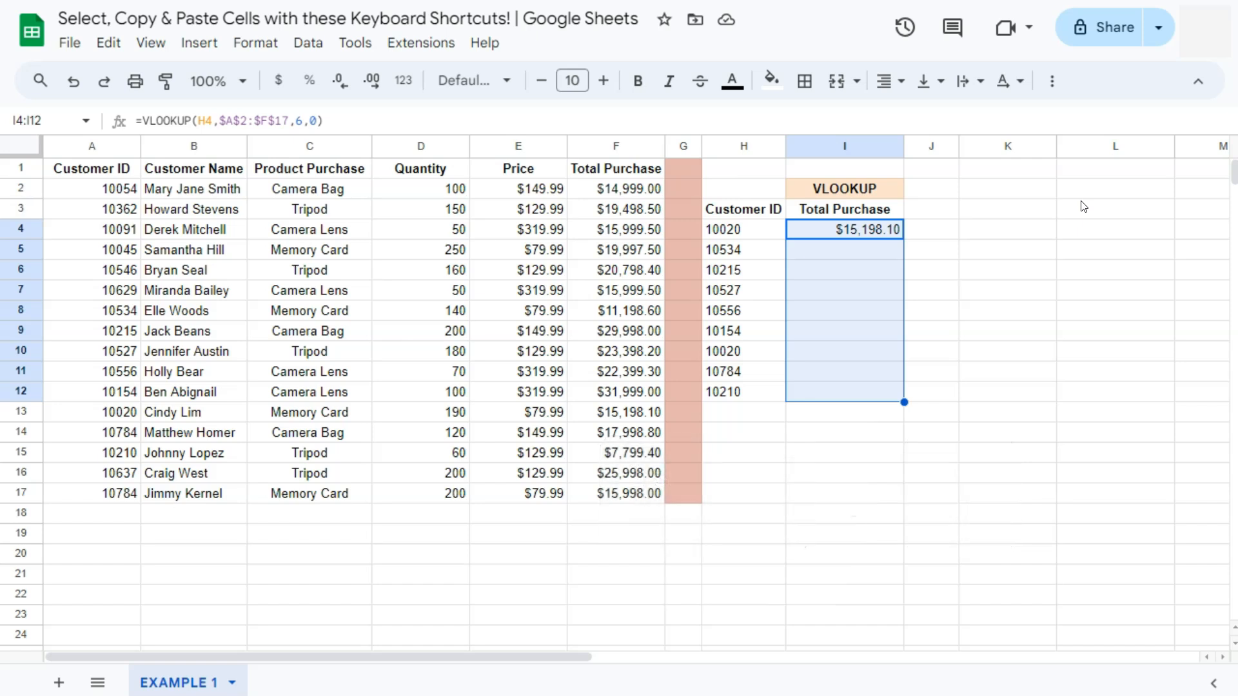
left_click(844, 230)
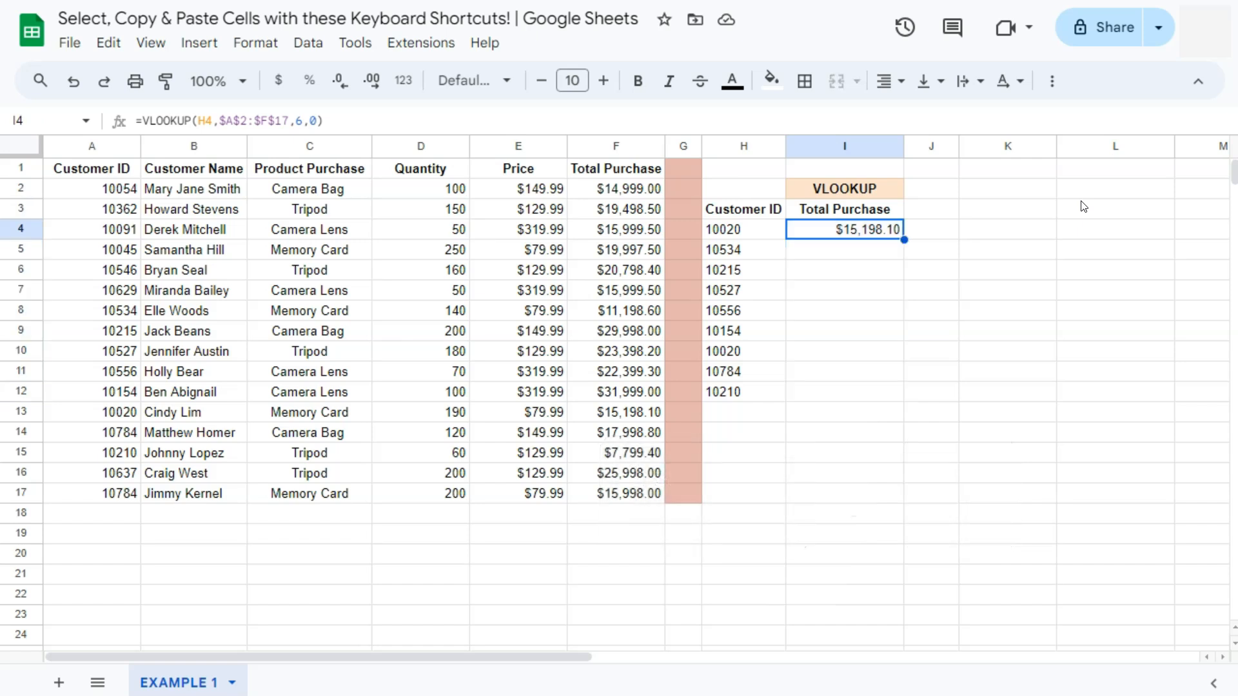
key("Ctrl+Down")
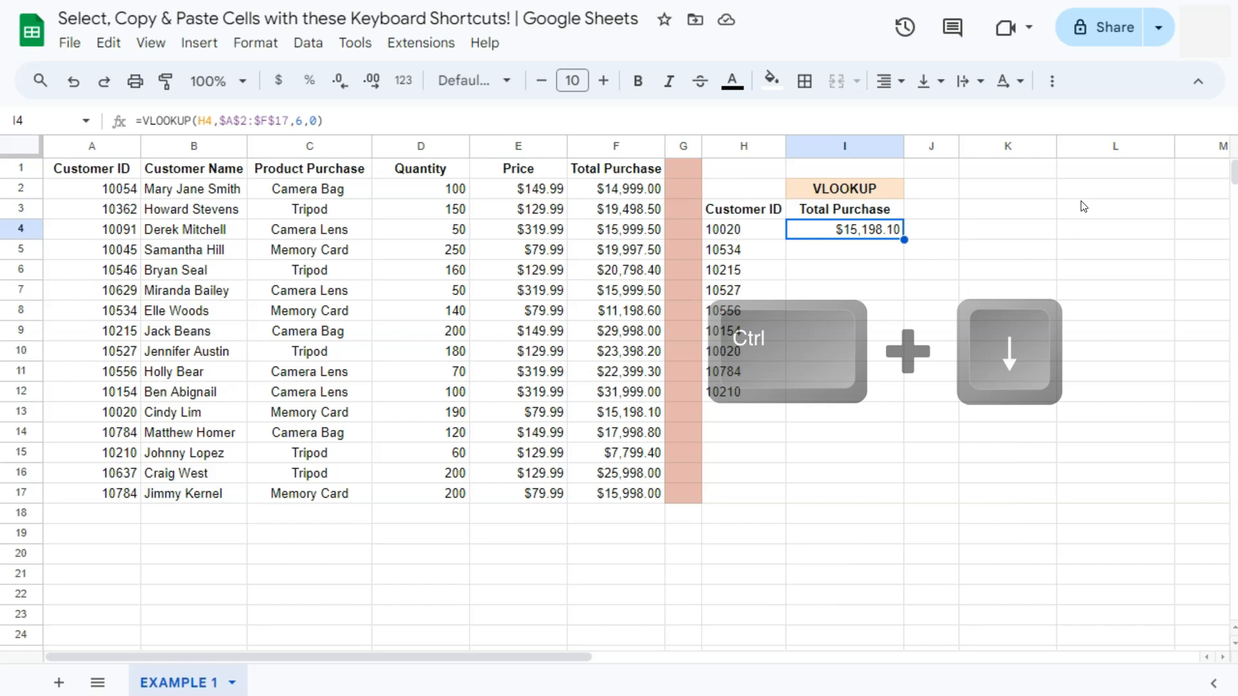
key("Ctrl+Down")
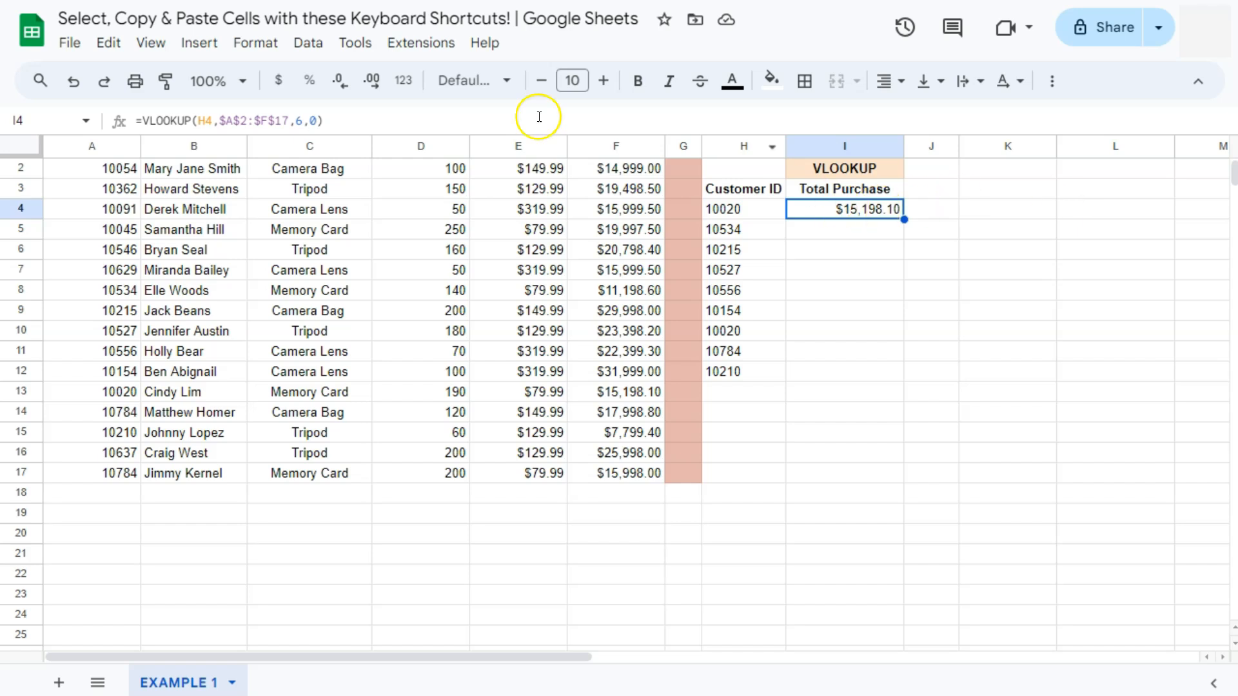
mouse_move(750, 189)
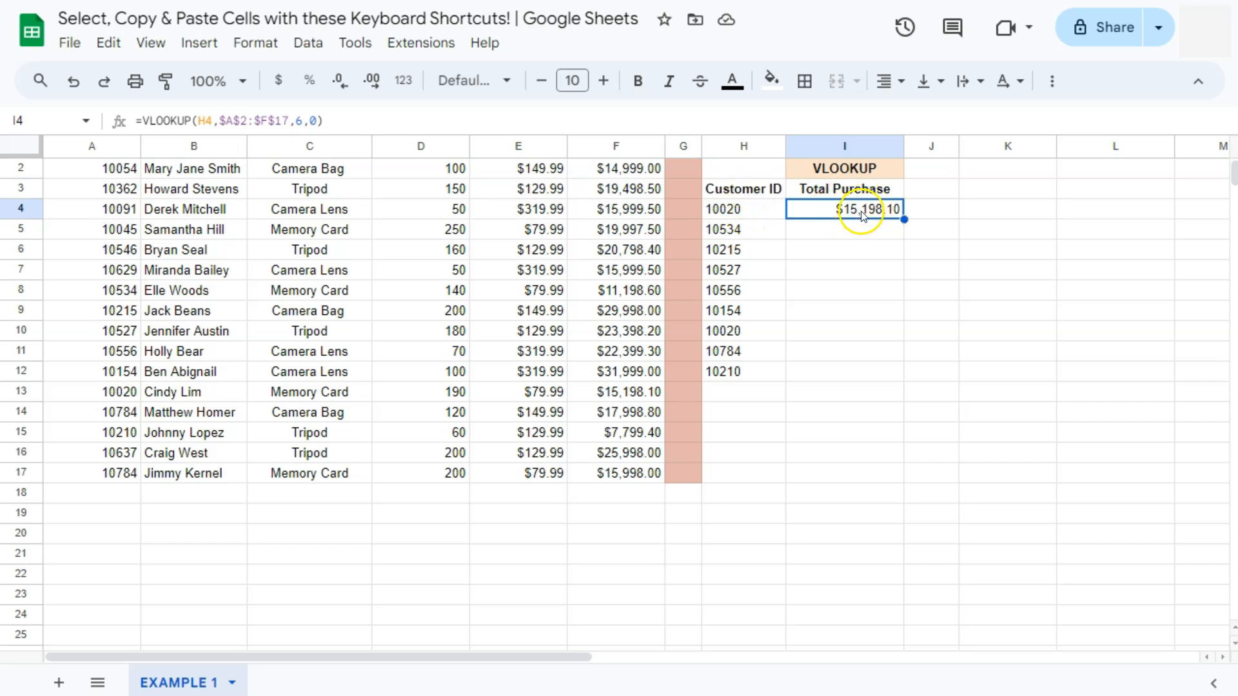
mouse_move(849, 380)
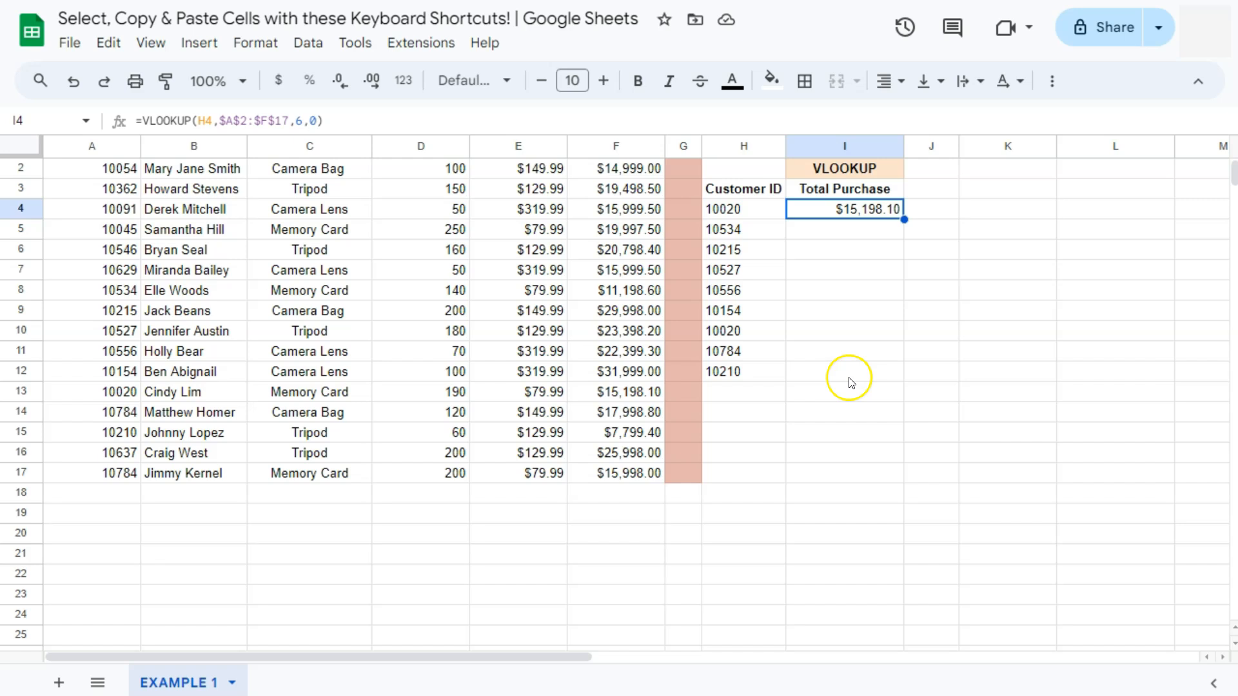
mouse_move(824, 377)
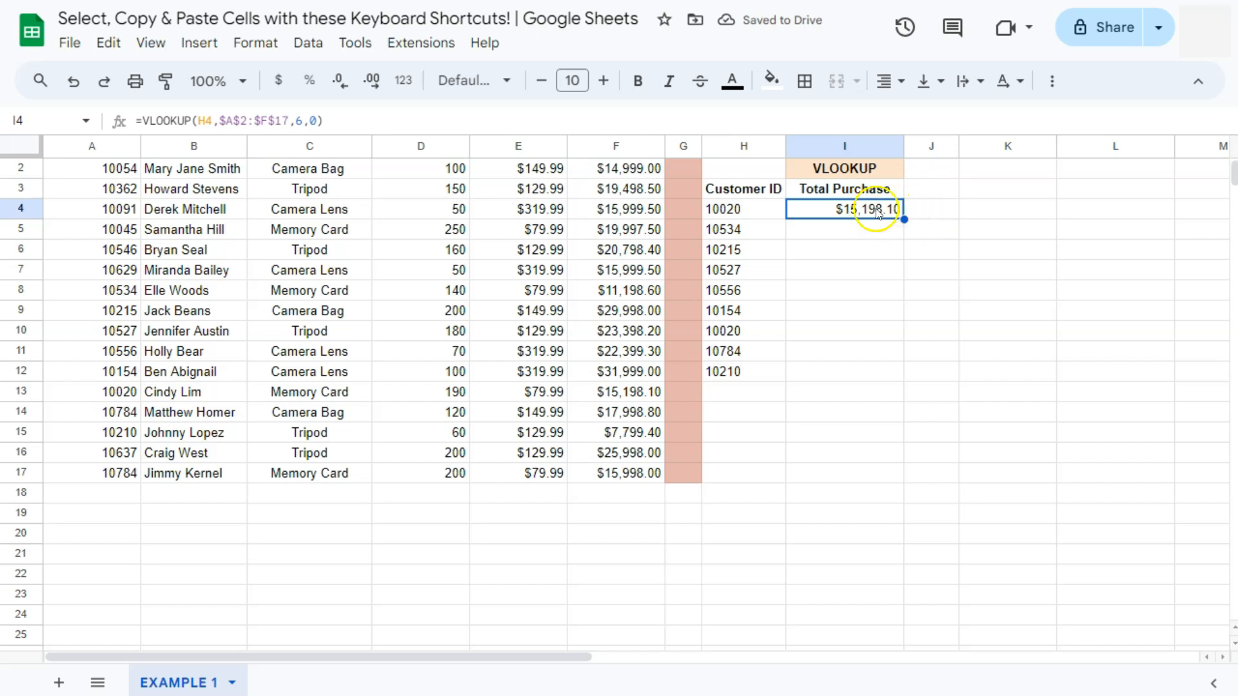
mouse_move(953, 211)
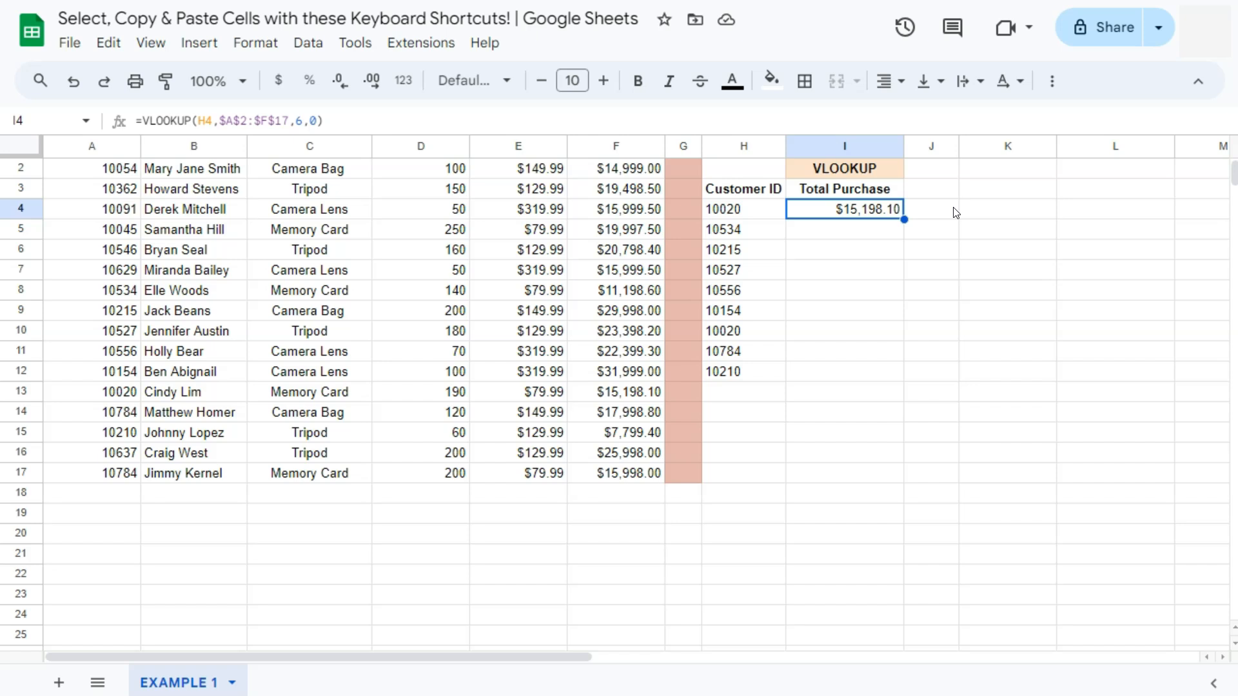
Select I4:I12, try Ctrl+Shift+Down to the sheet's last row, then return to rows 4–12.
key("Shift+Down")
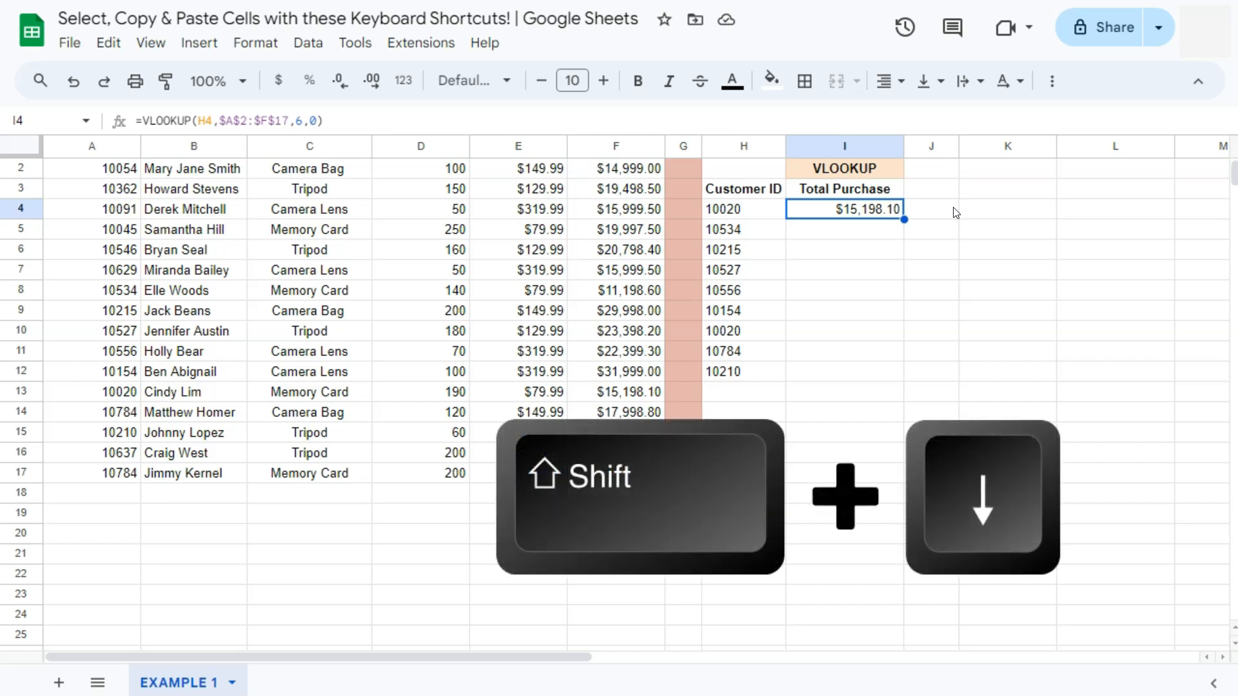
key("Shift+Down")
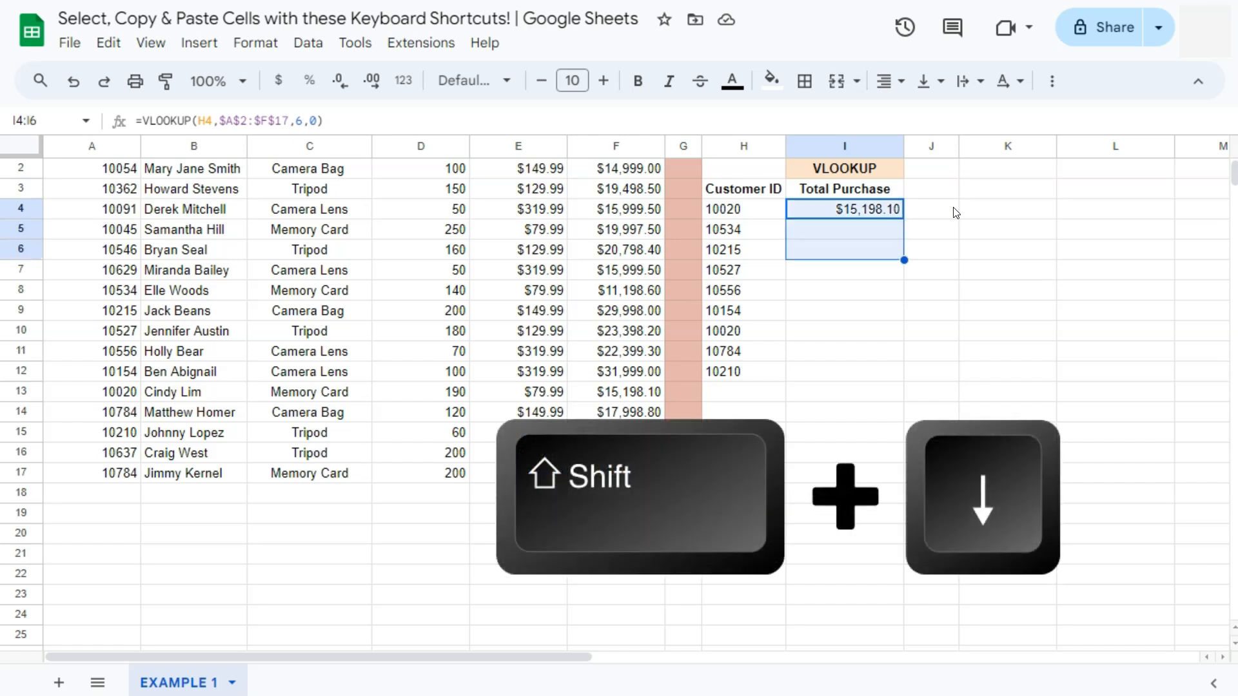
key("Shift+Down")
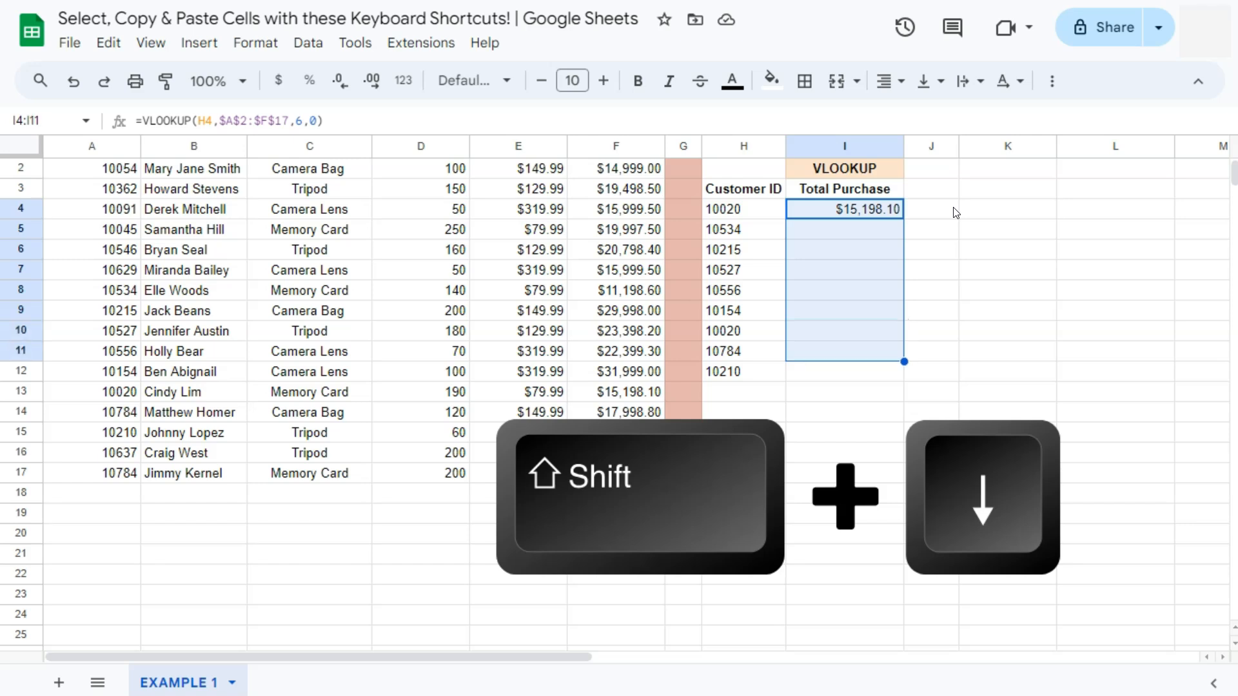
key("Shift+Down")
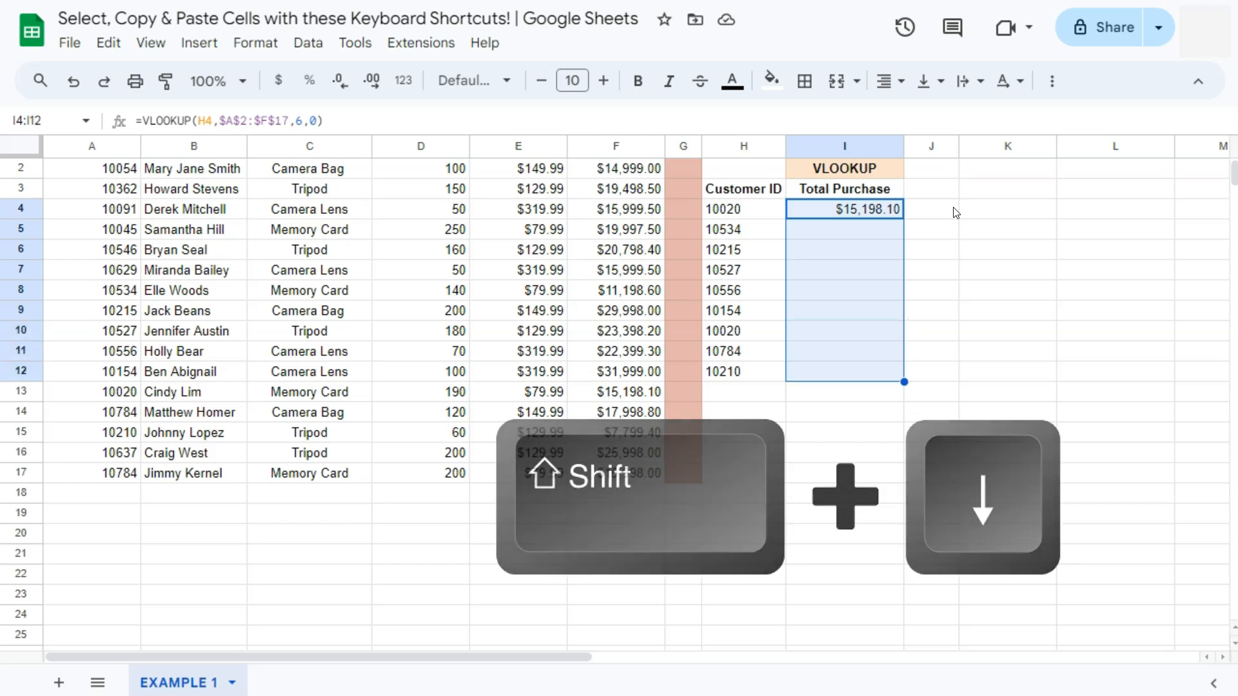
key("shift+down")
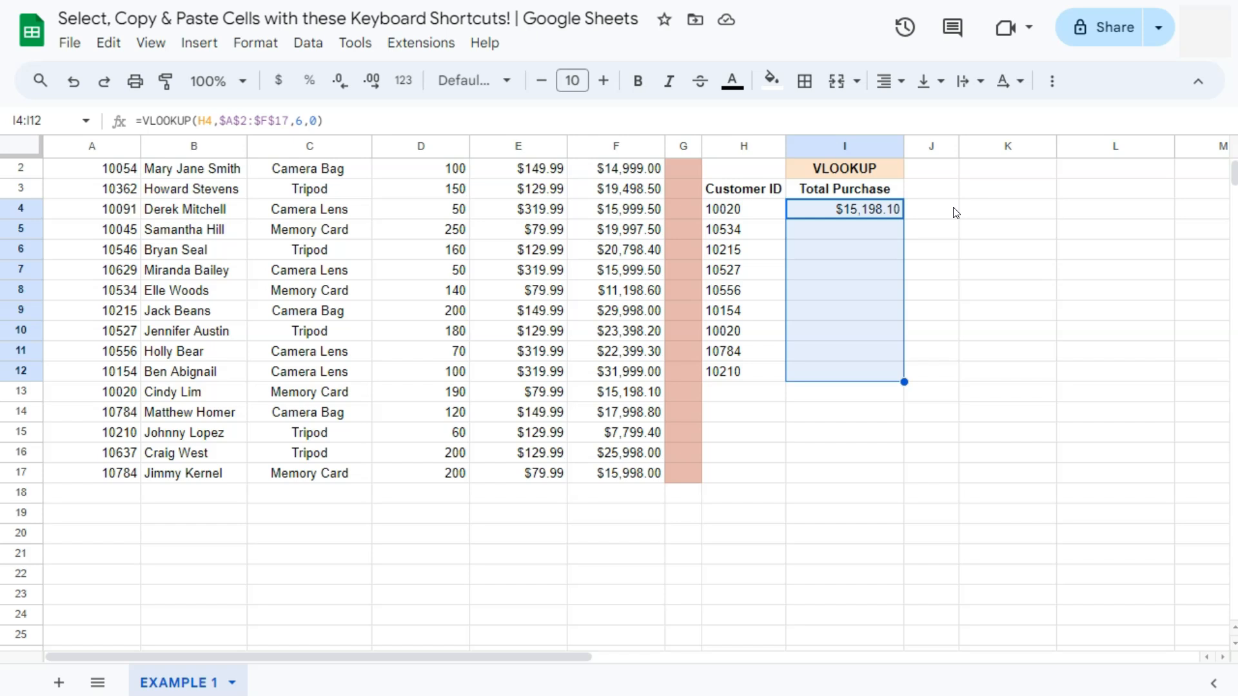
key("Ctrl+Shift+Down")
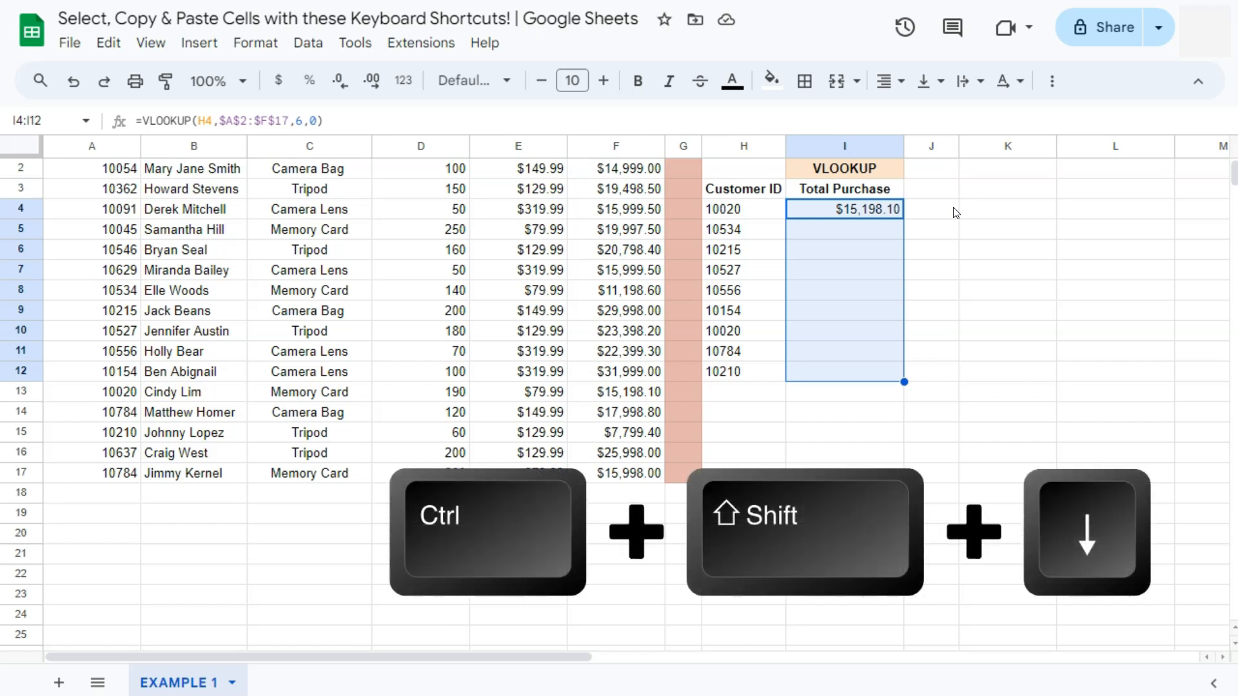
key("Ctrl+Shift+Down")
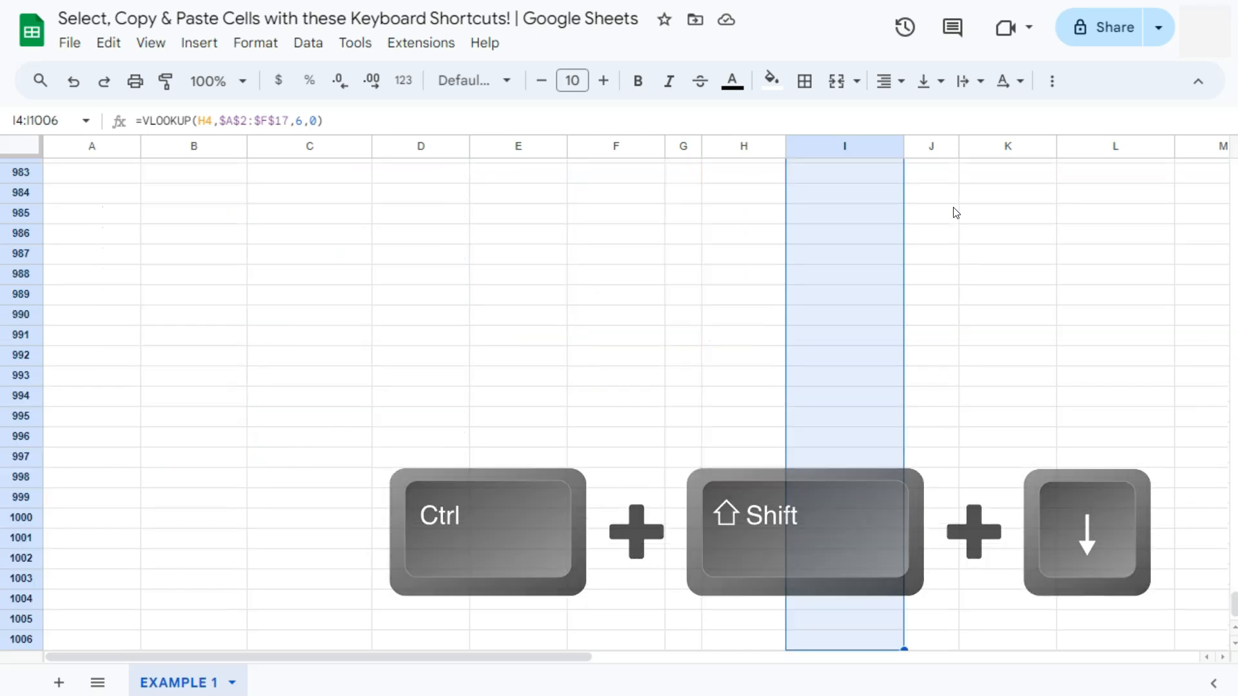
key("Ctrl+Shift+Down")
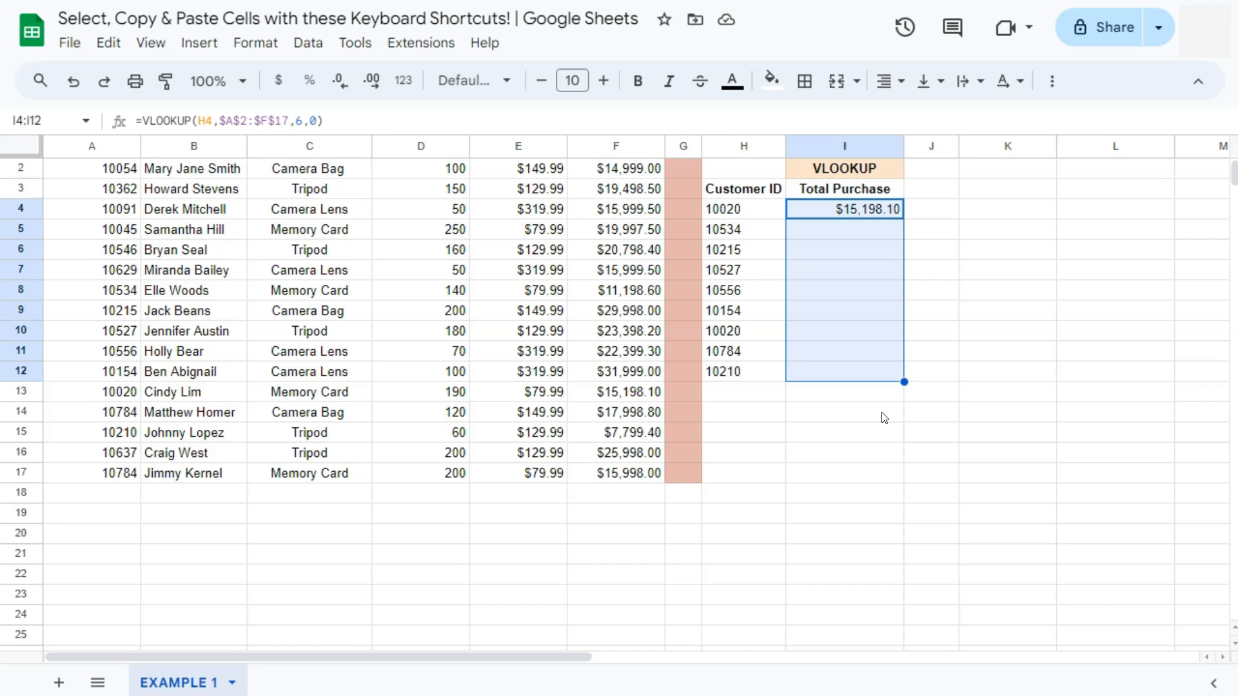
Fill the VLOOKUP formula down I4:I12 with Ctrl+D, then demonstrate Ctrl+R copying customer IDs.
key("Ctrl+d")
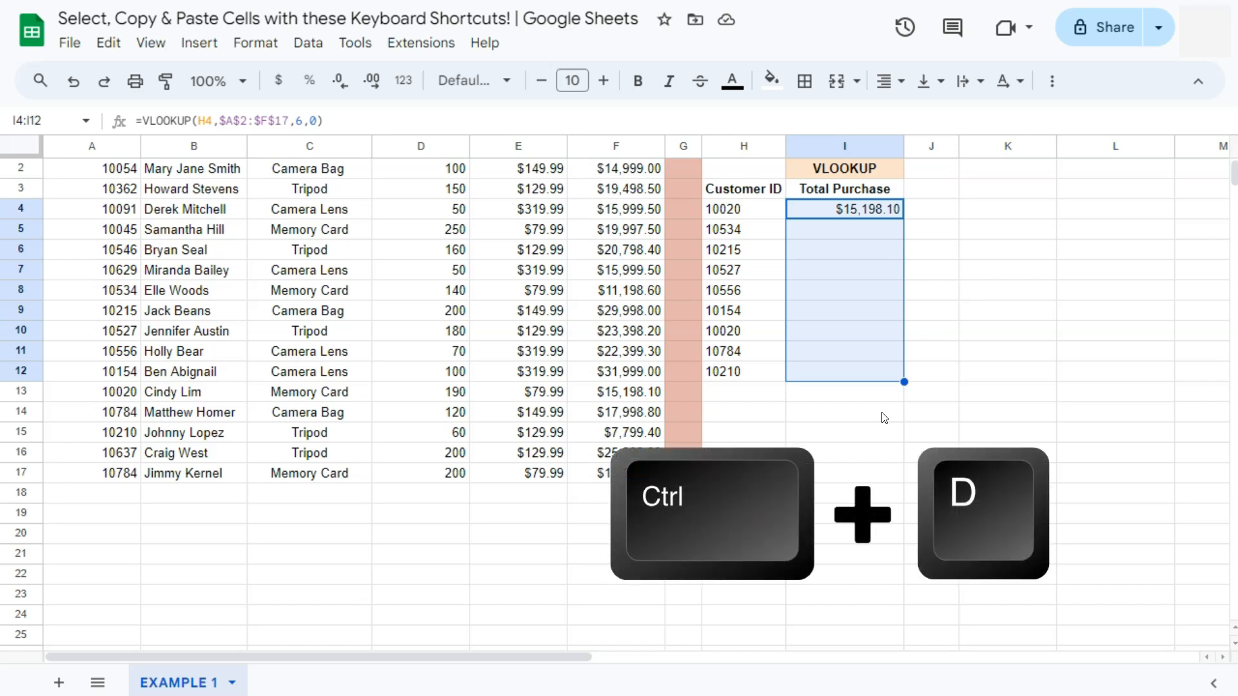
key("Ctrl+d")
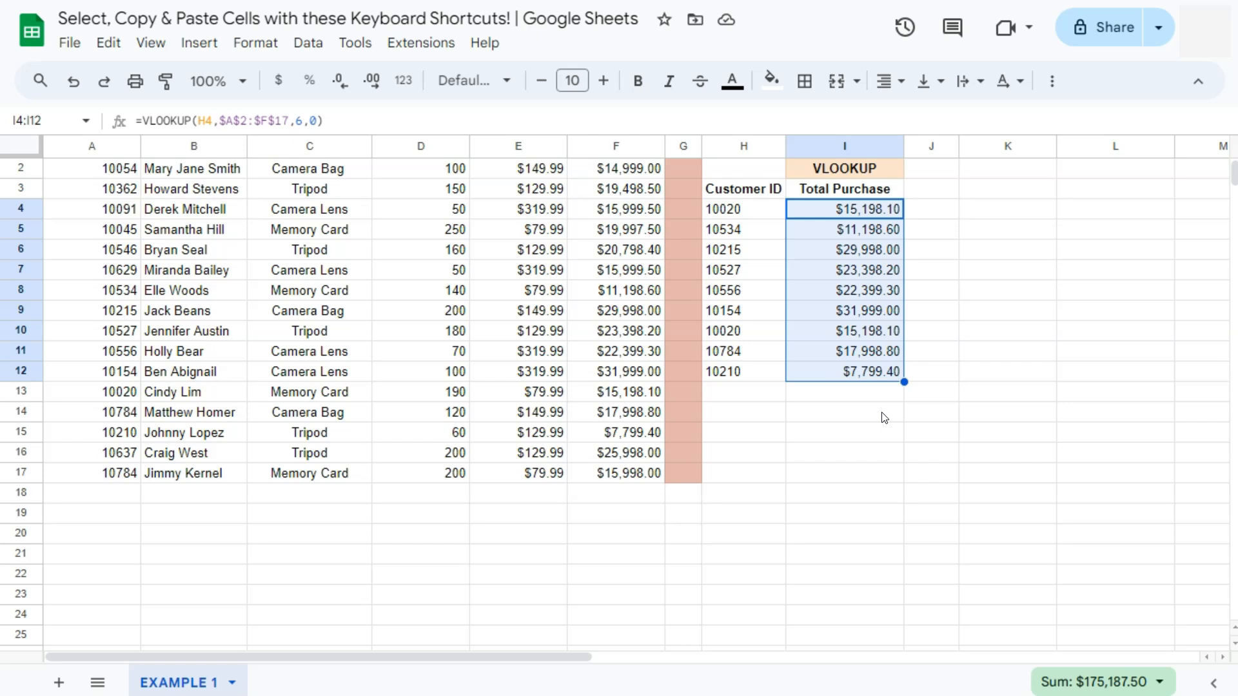
key("Ctrl+r")
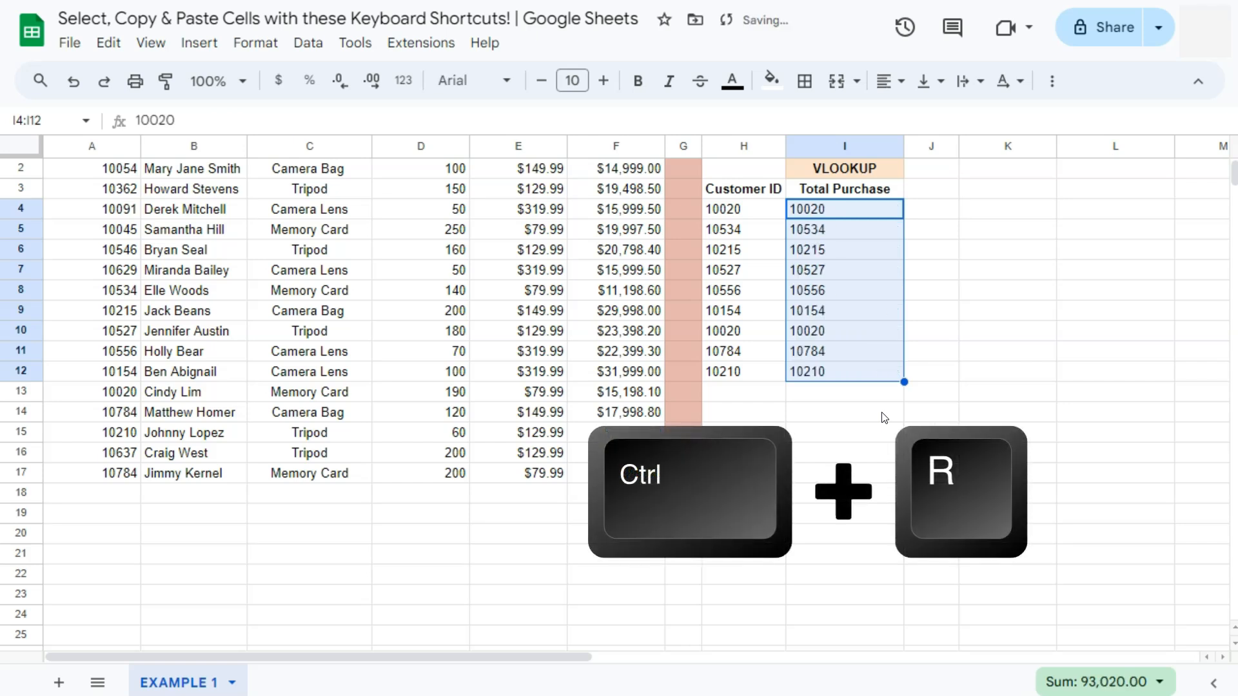
key("Ctrl+r")
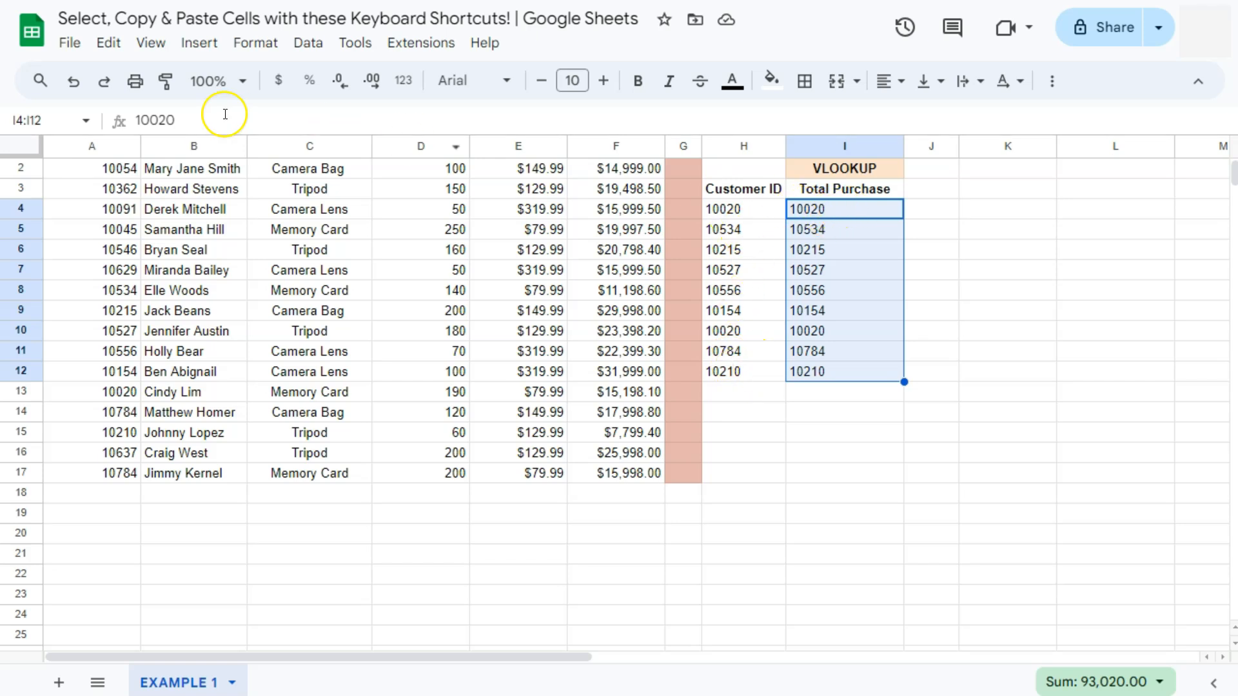
key("Ctrl+d")
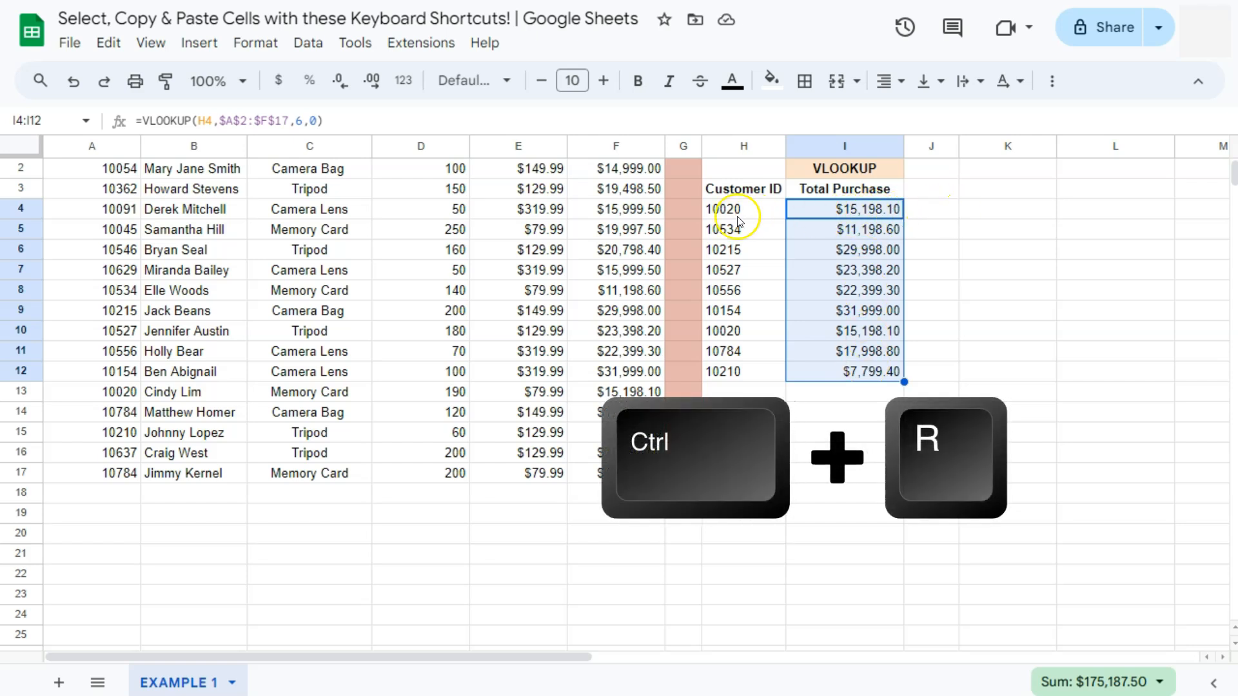
key("Ctrl+r")
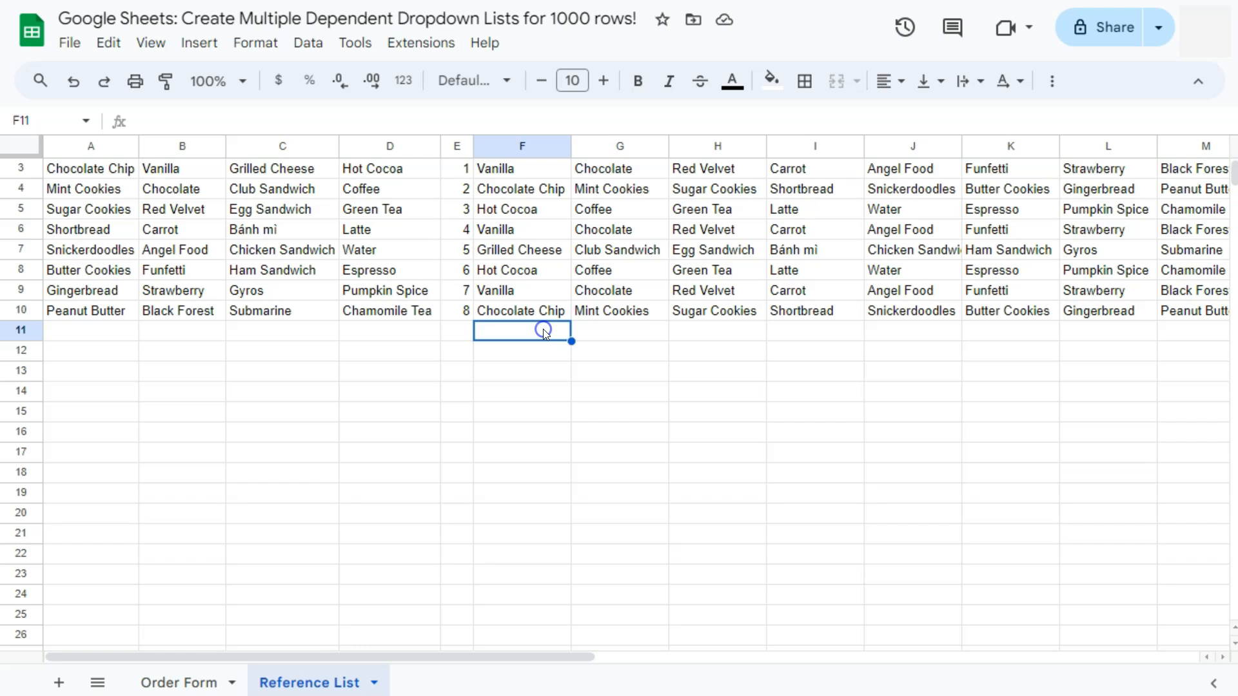
mouse_move(426, 165)
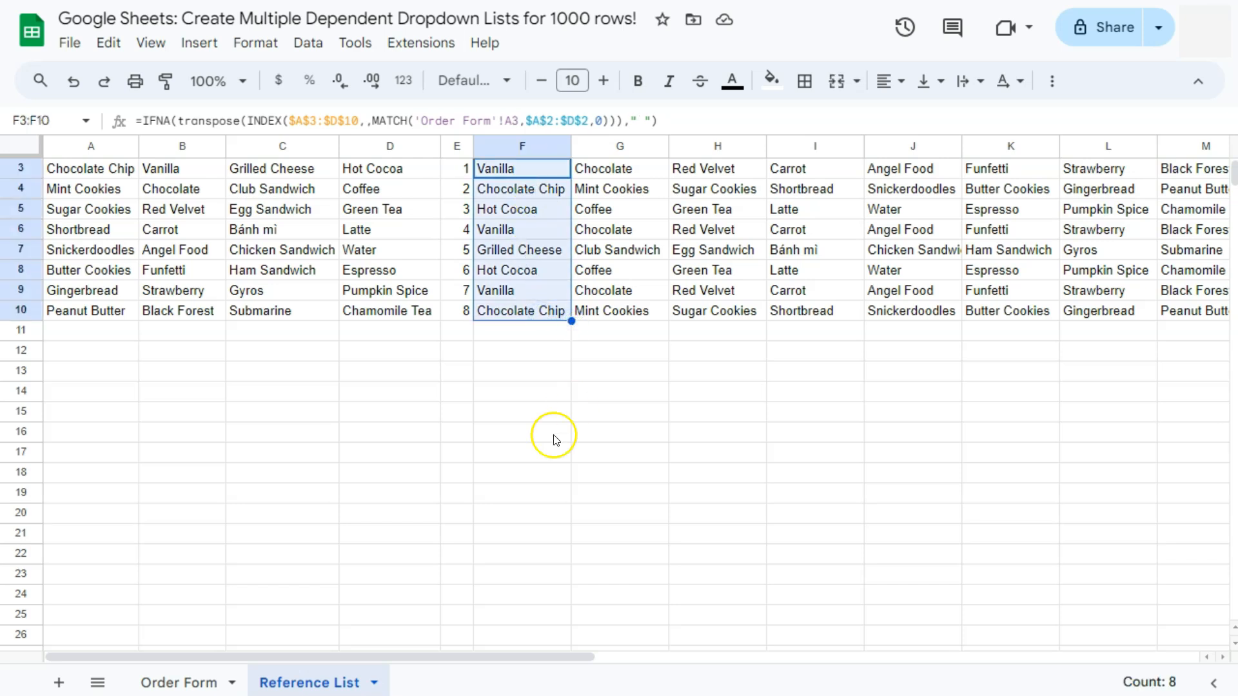
Drag the F3:F10 formulas further down column F, undo the extra fill, and select F10.
left_click(522, 350)
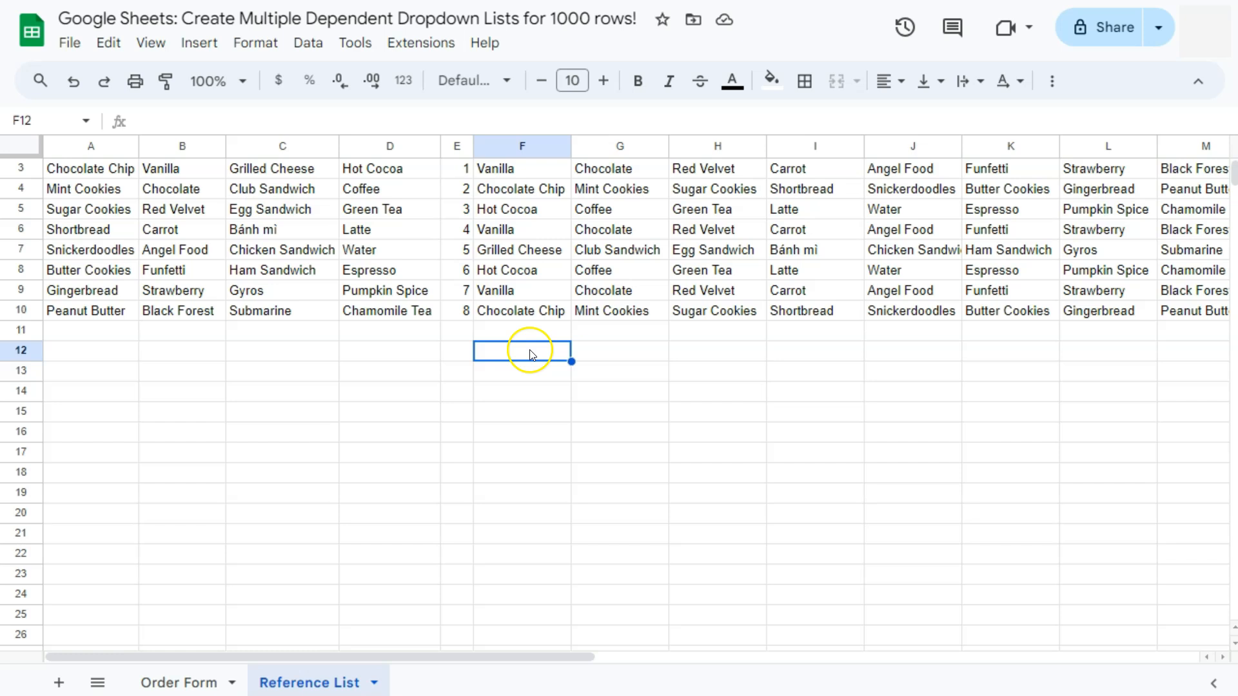
left_click(550, 168)
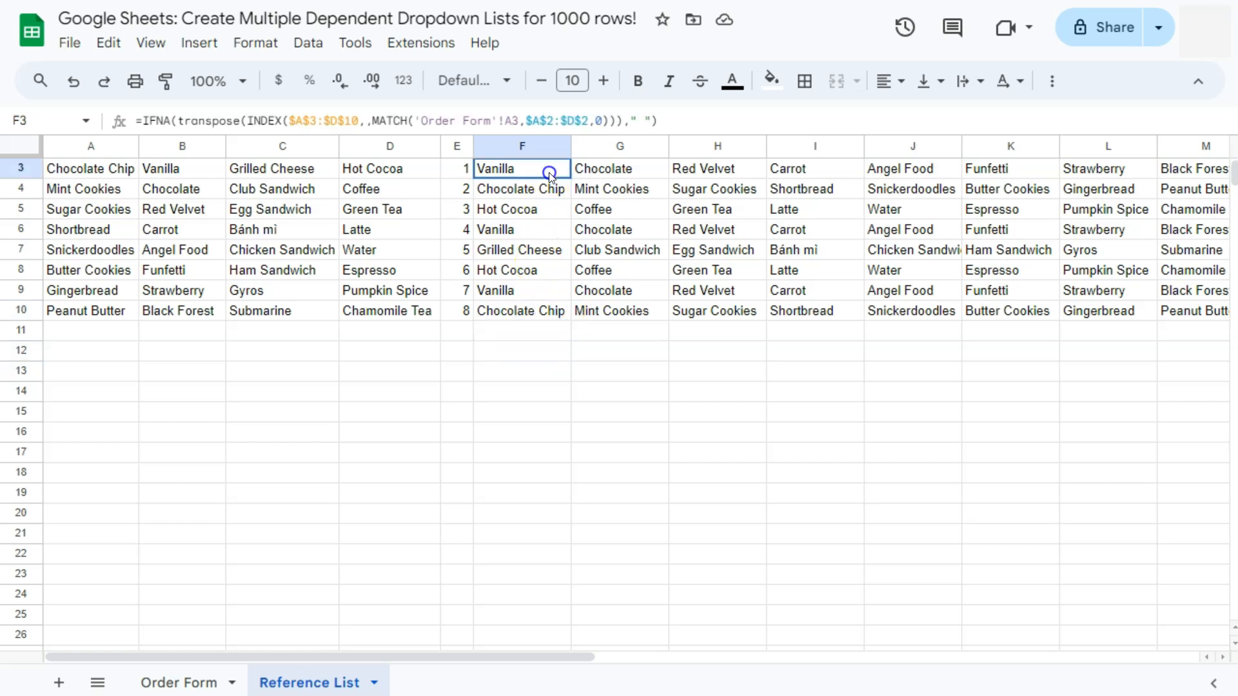
left_click_drag(521, 169, 521, 310)
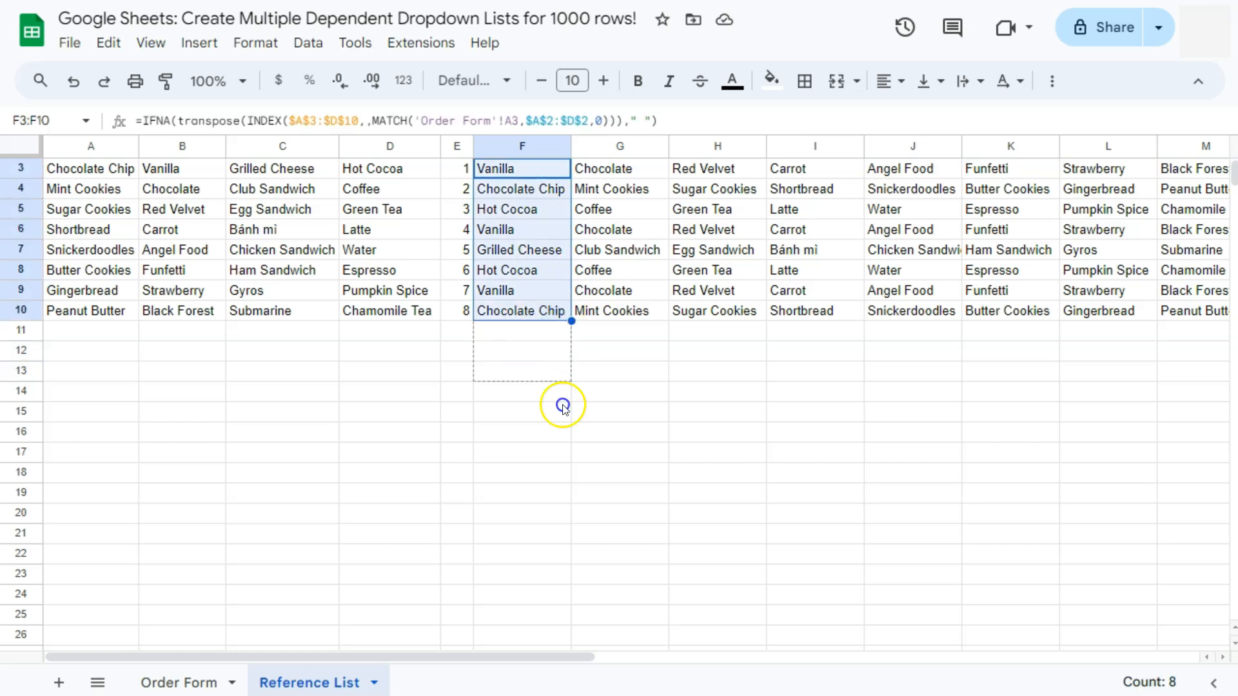
left_click(522, 432)
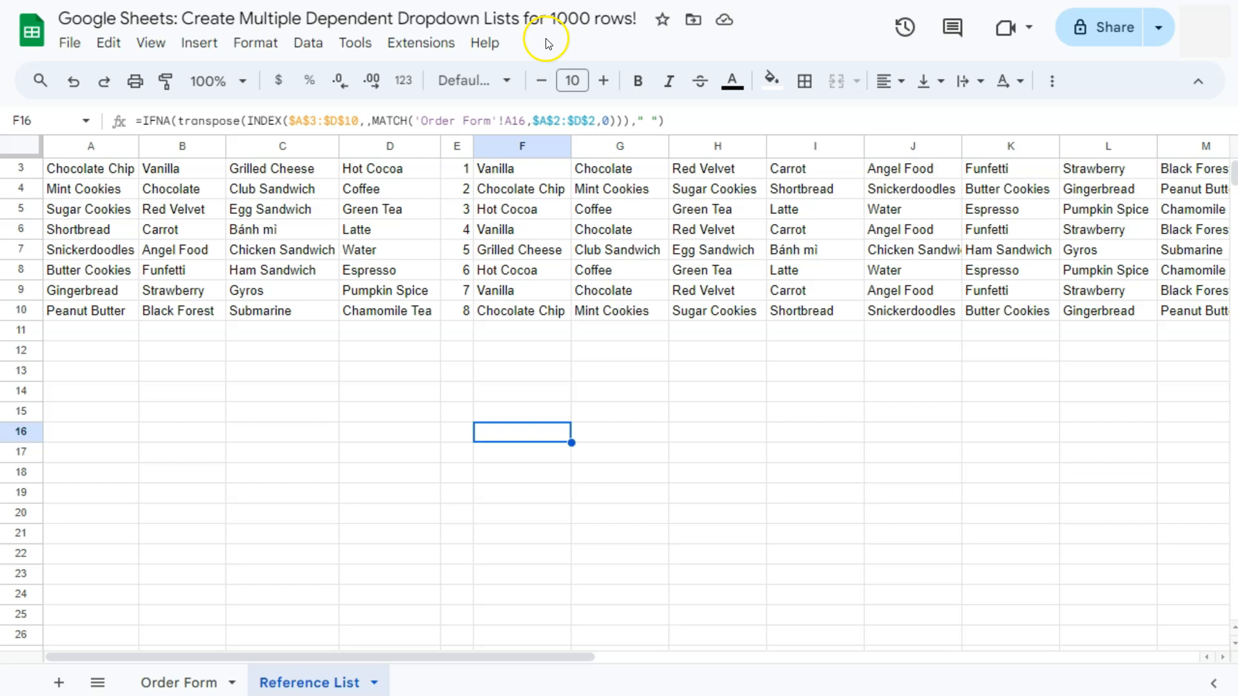
left_click(70, 81)
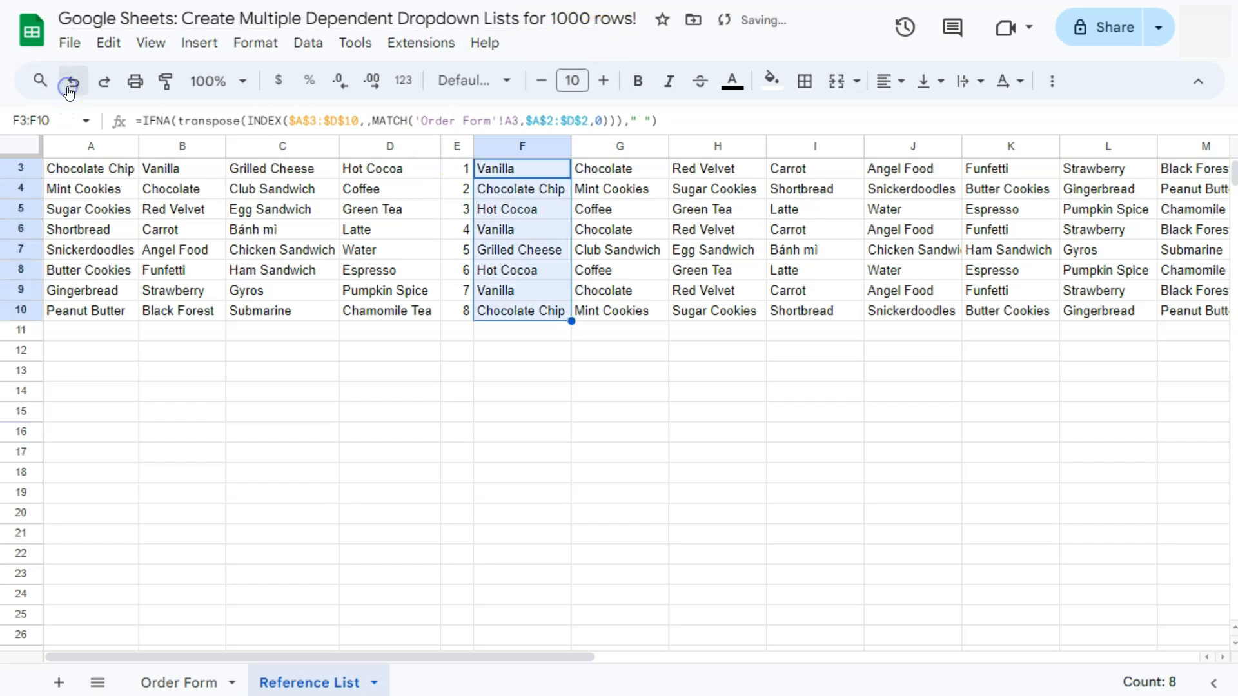
left_click(521, 311)
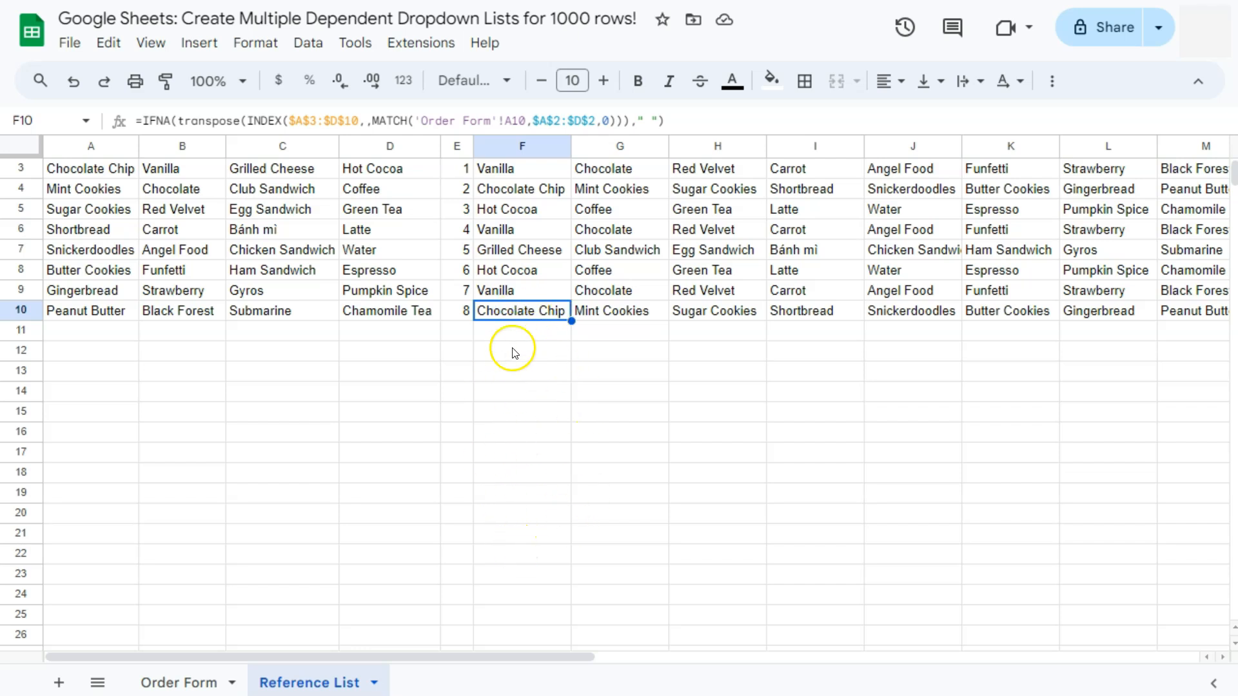
mouse_move(525, 317)
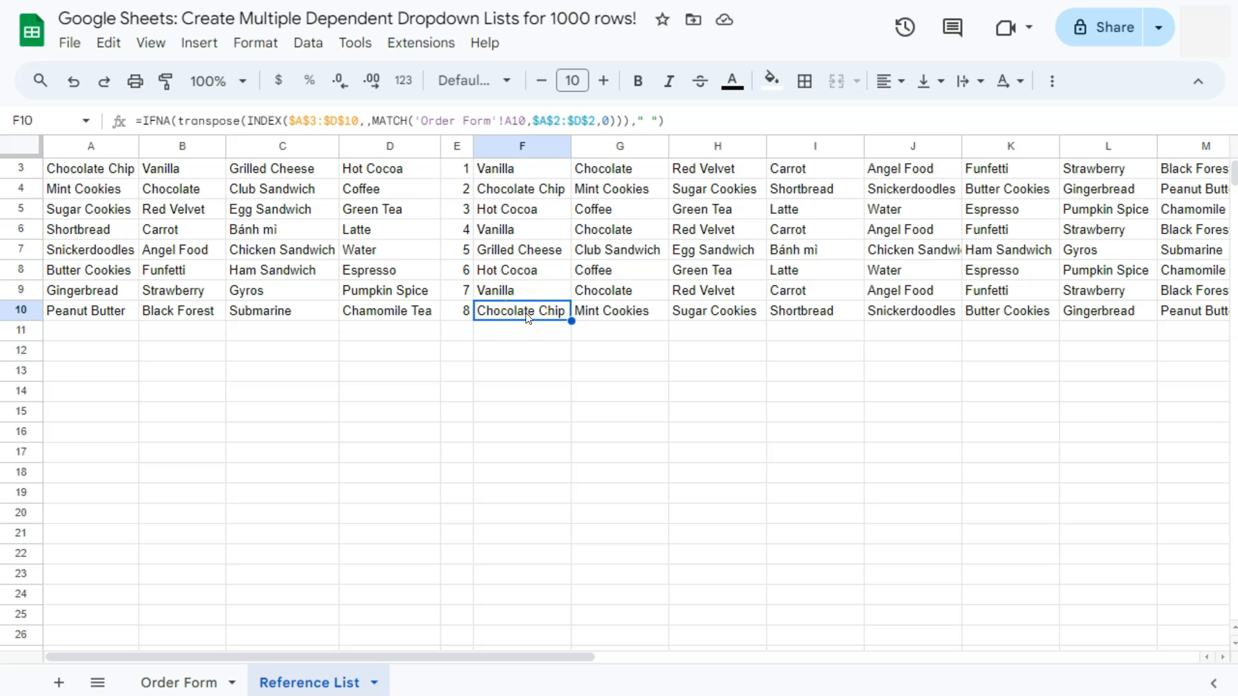
Select F10:F1002, fill the IFNA/TRANSPOSE formula down with Ctrl+D, and check F909.
key("Ctrl+Shift+Down")
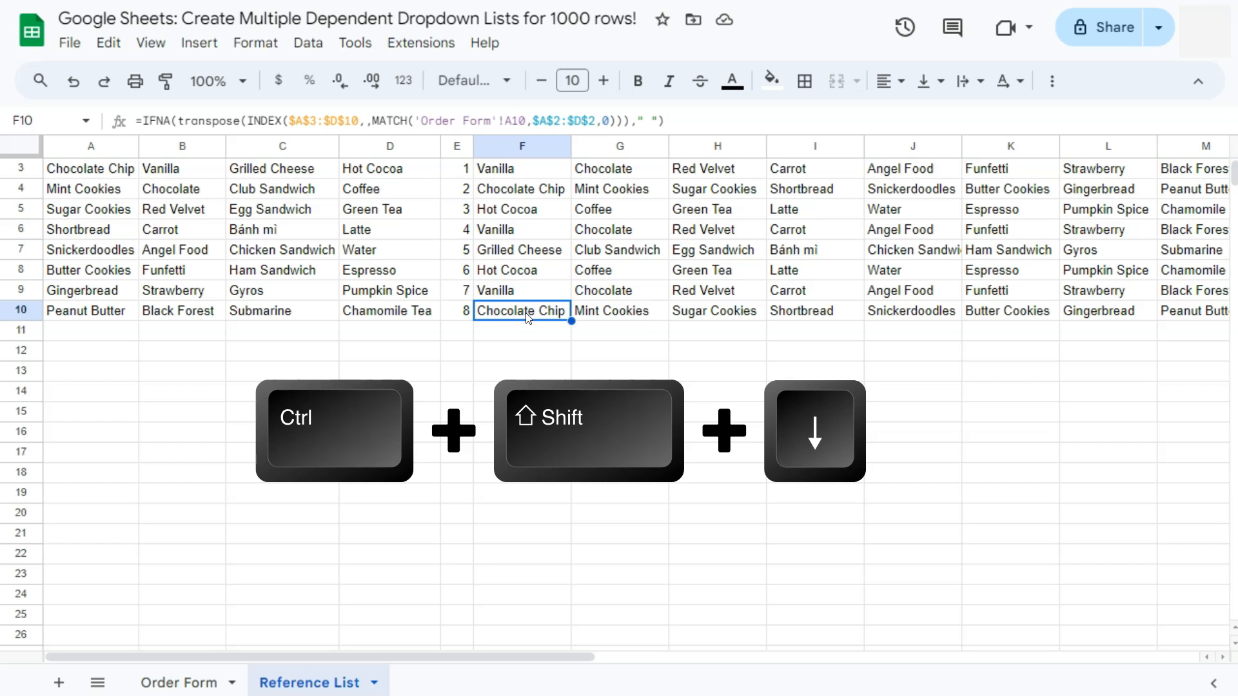
key("ctrl+shift+down")
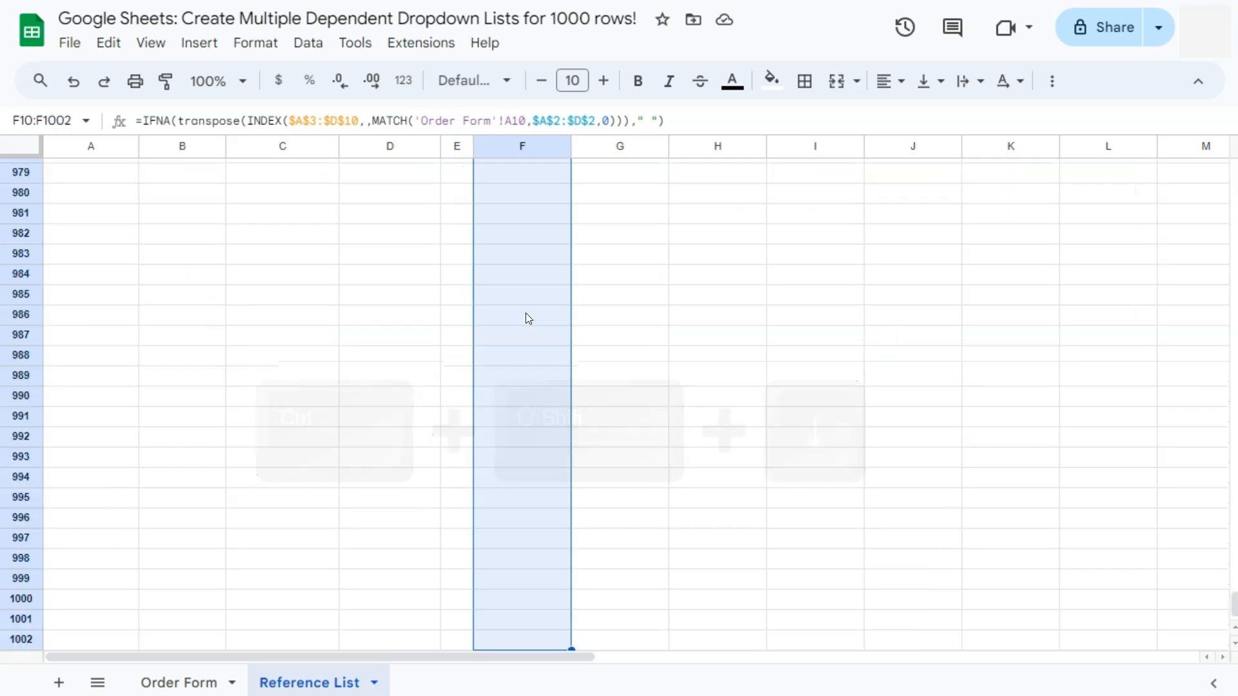
key("Ctrl+d")
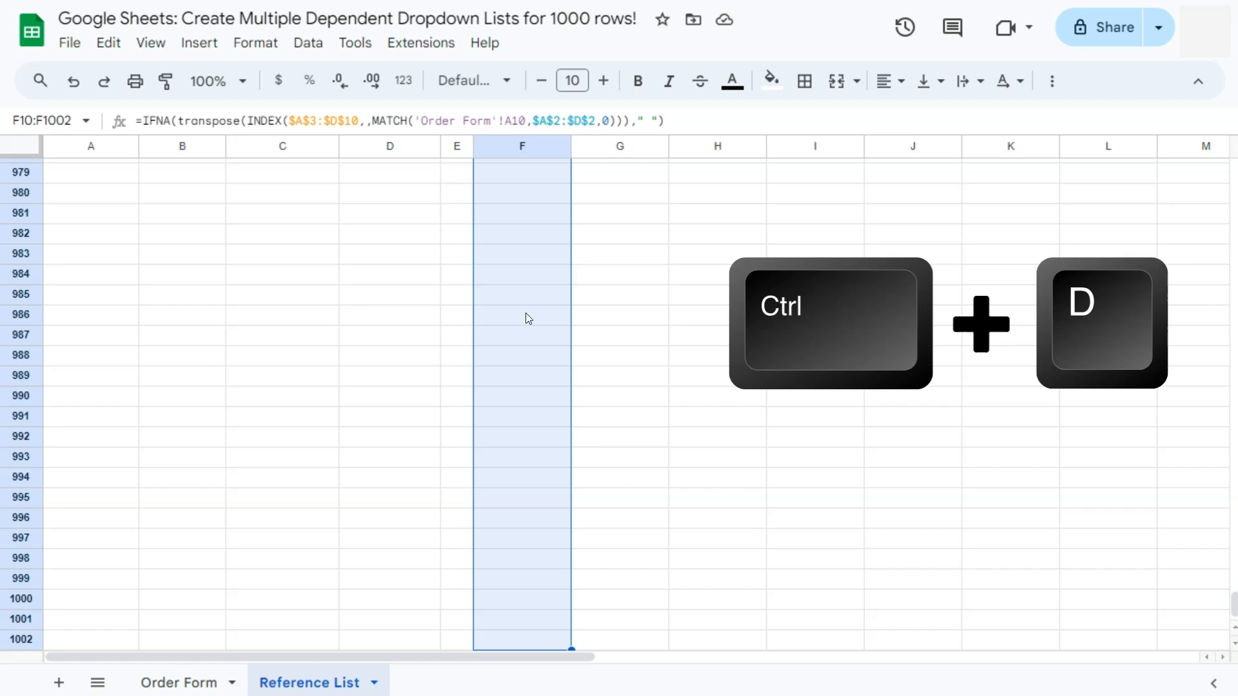
key("Ctrl+d")
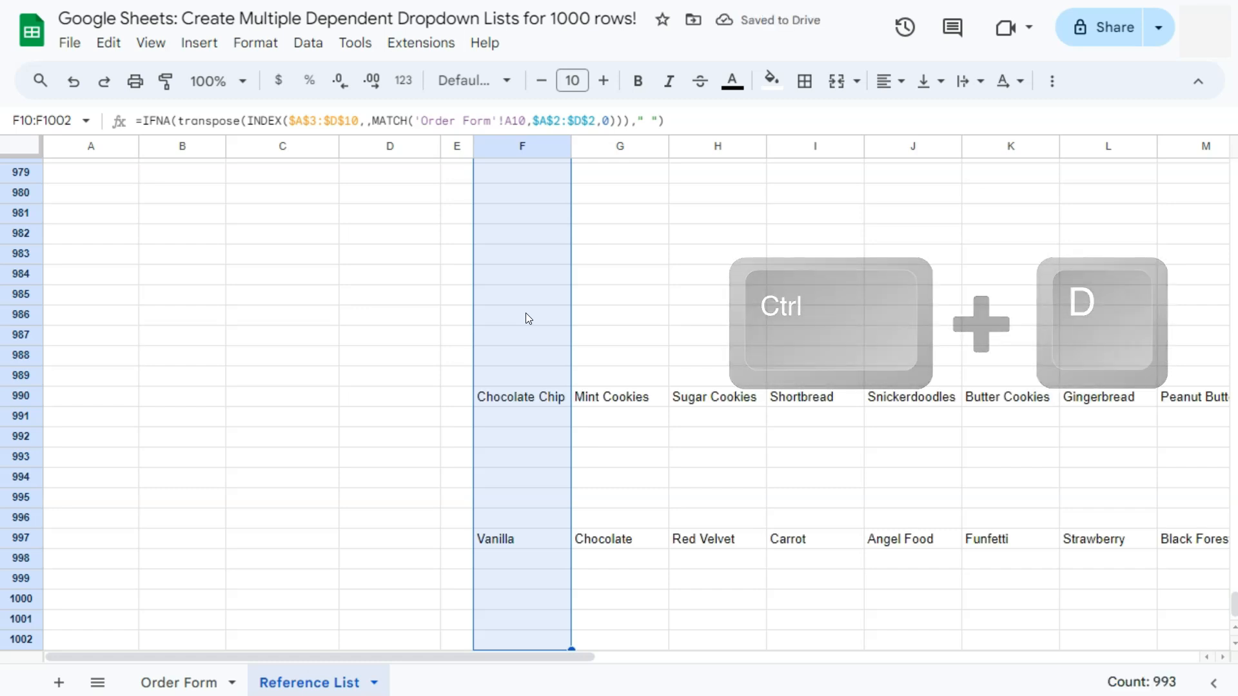
key("Ctrl+d")
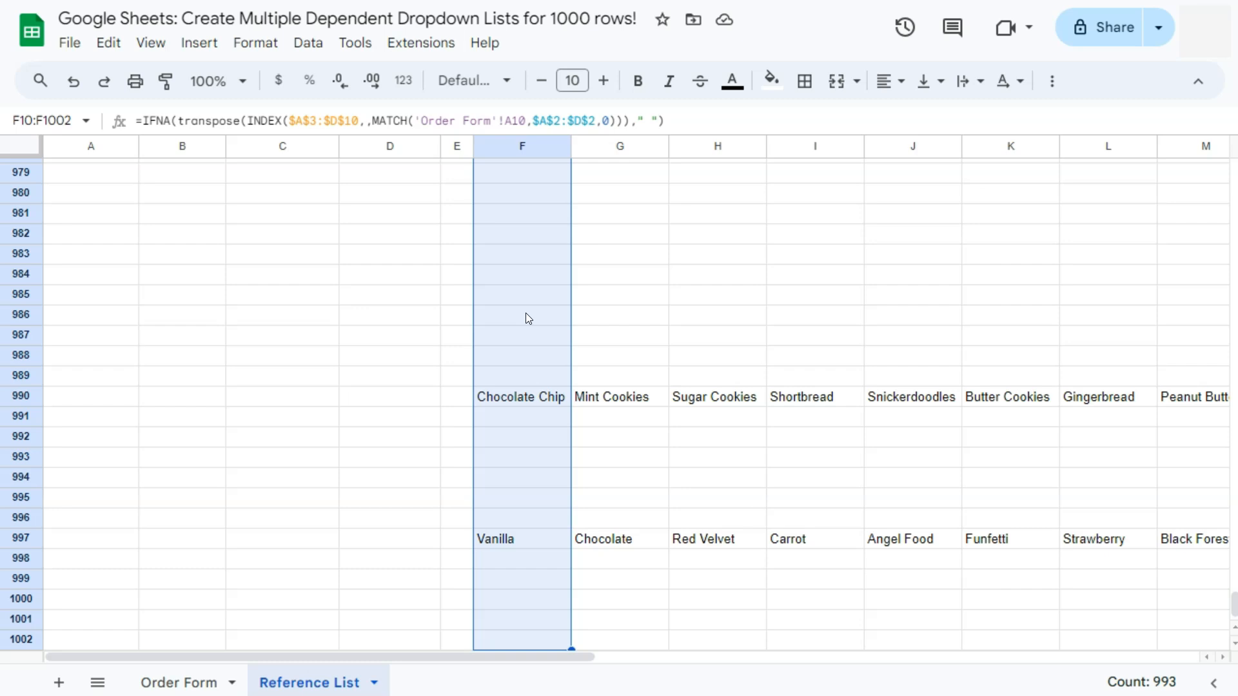
key("Ctrl+Shift+Down")
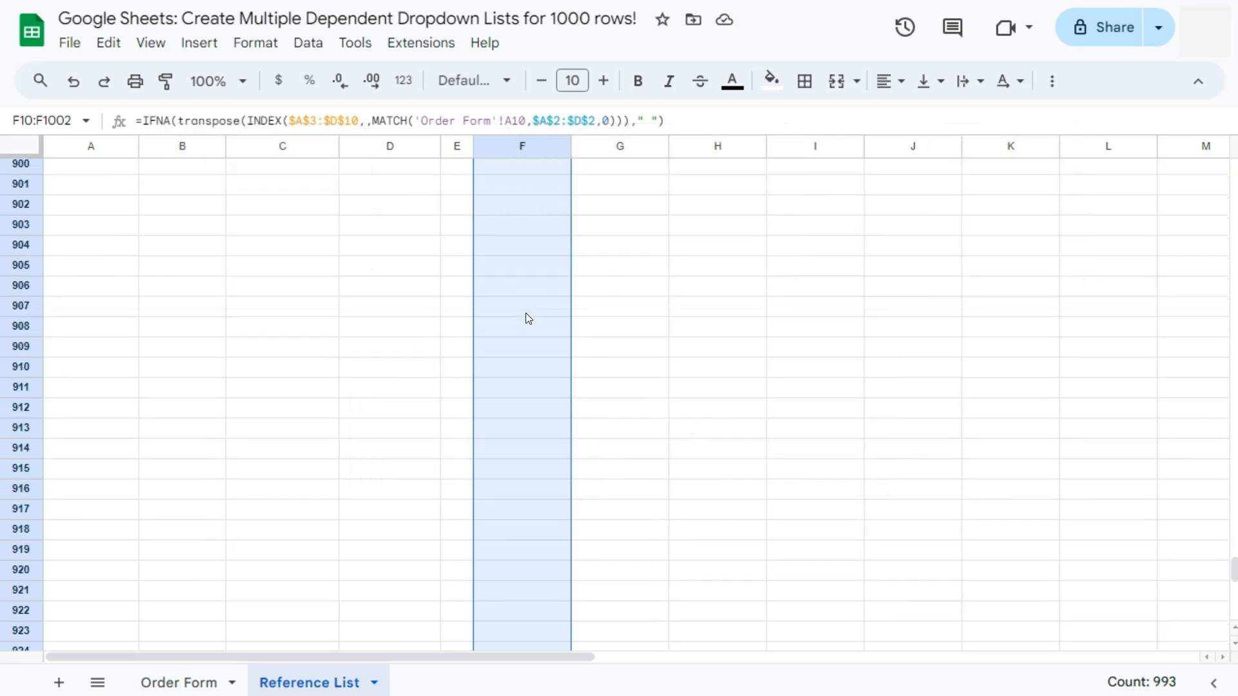
left_click(521, 347)
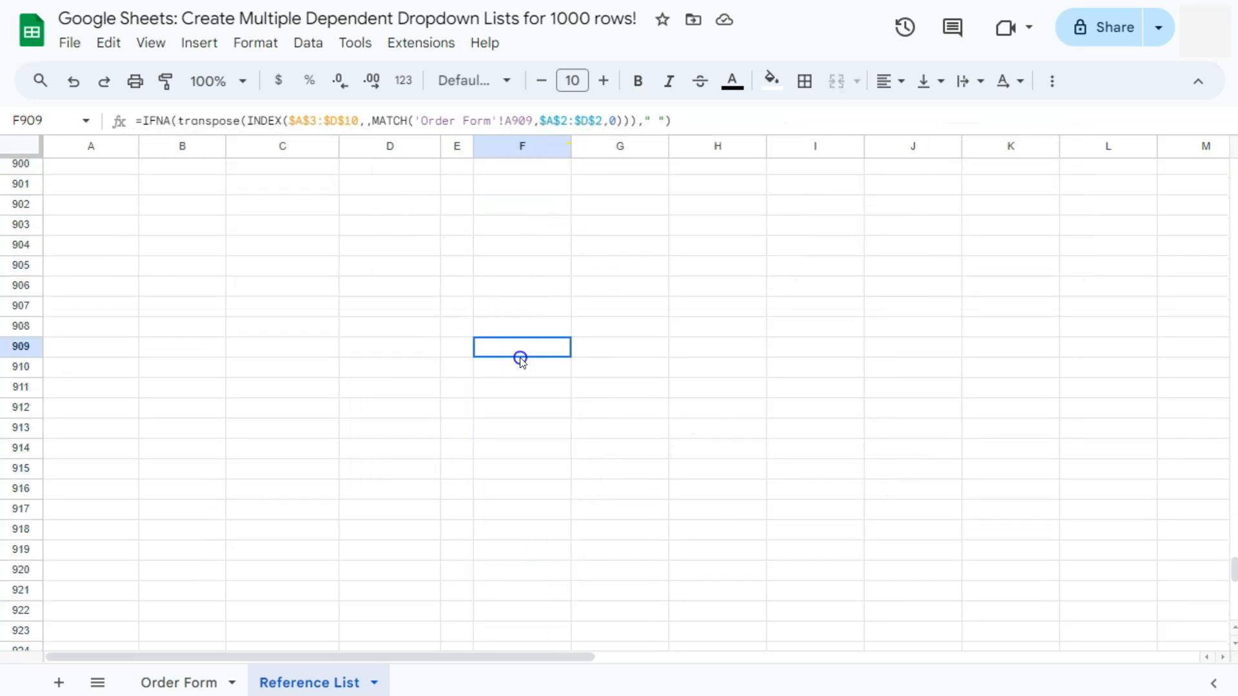